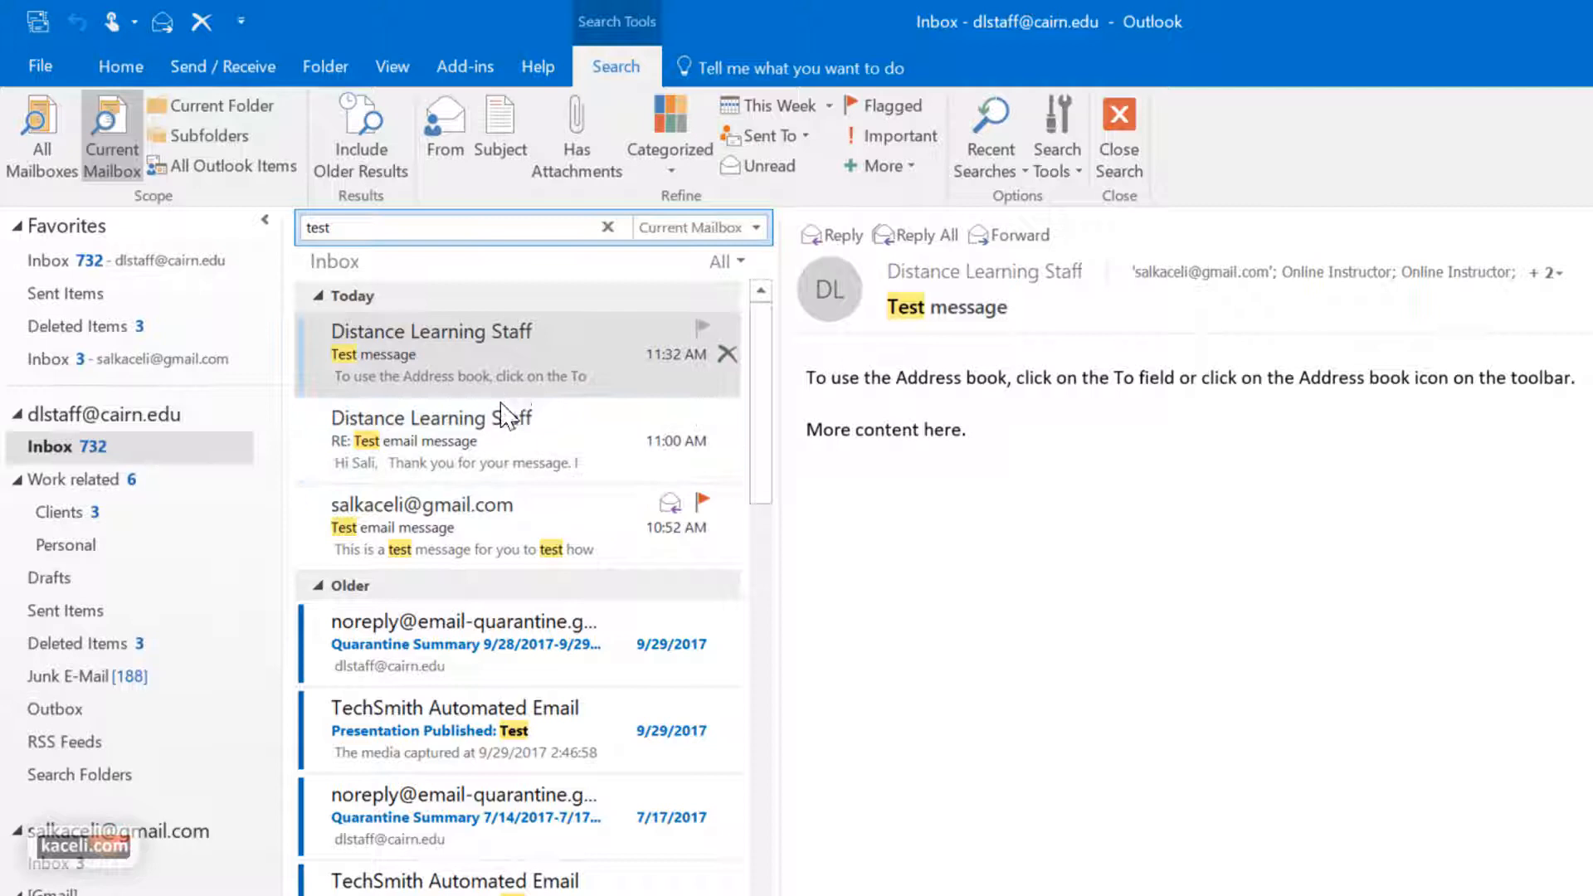
pyautogui.moveTo(523, 451)
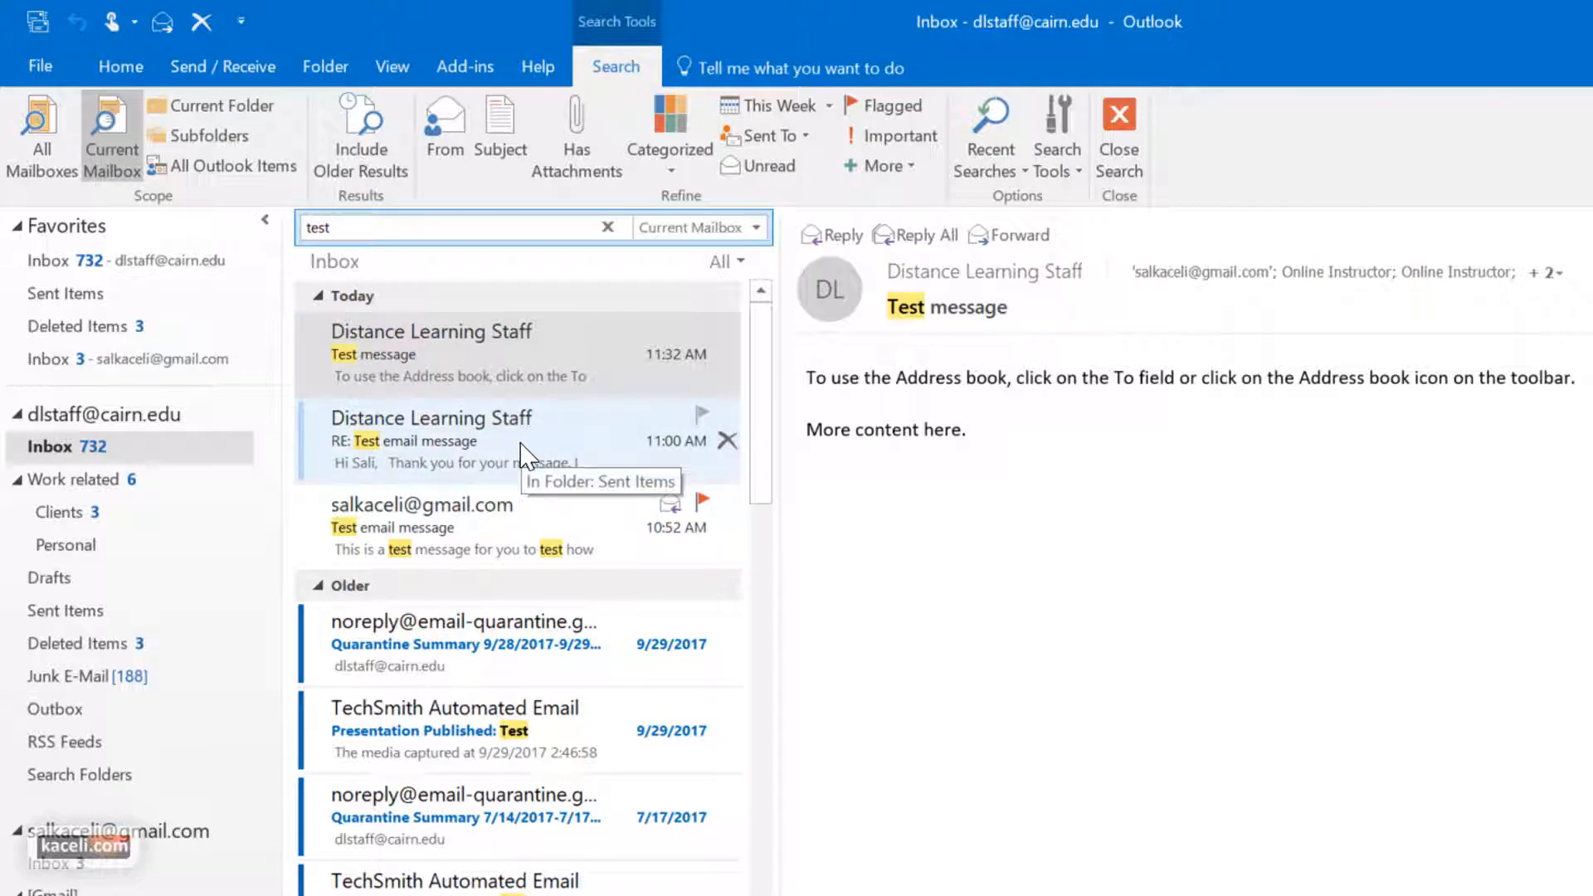
pyautogui.moveTo(437, 448)
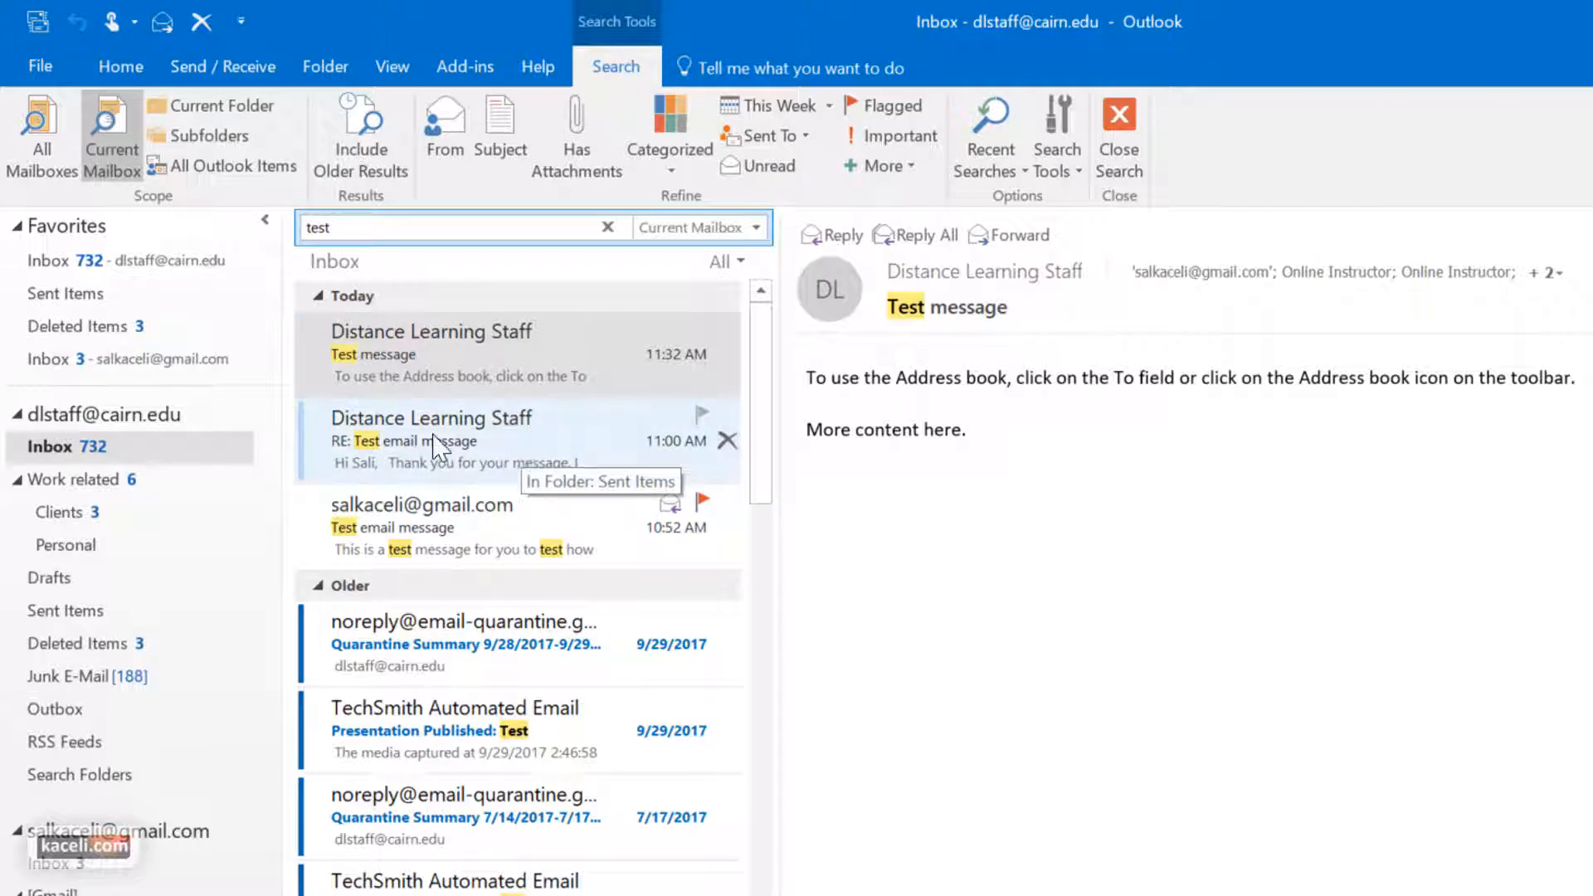
# Step: Select the Test message from Distance Learning Staff and show its colour categories
pyautogui.click(120, 66)
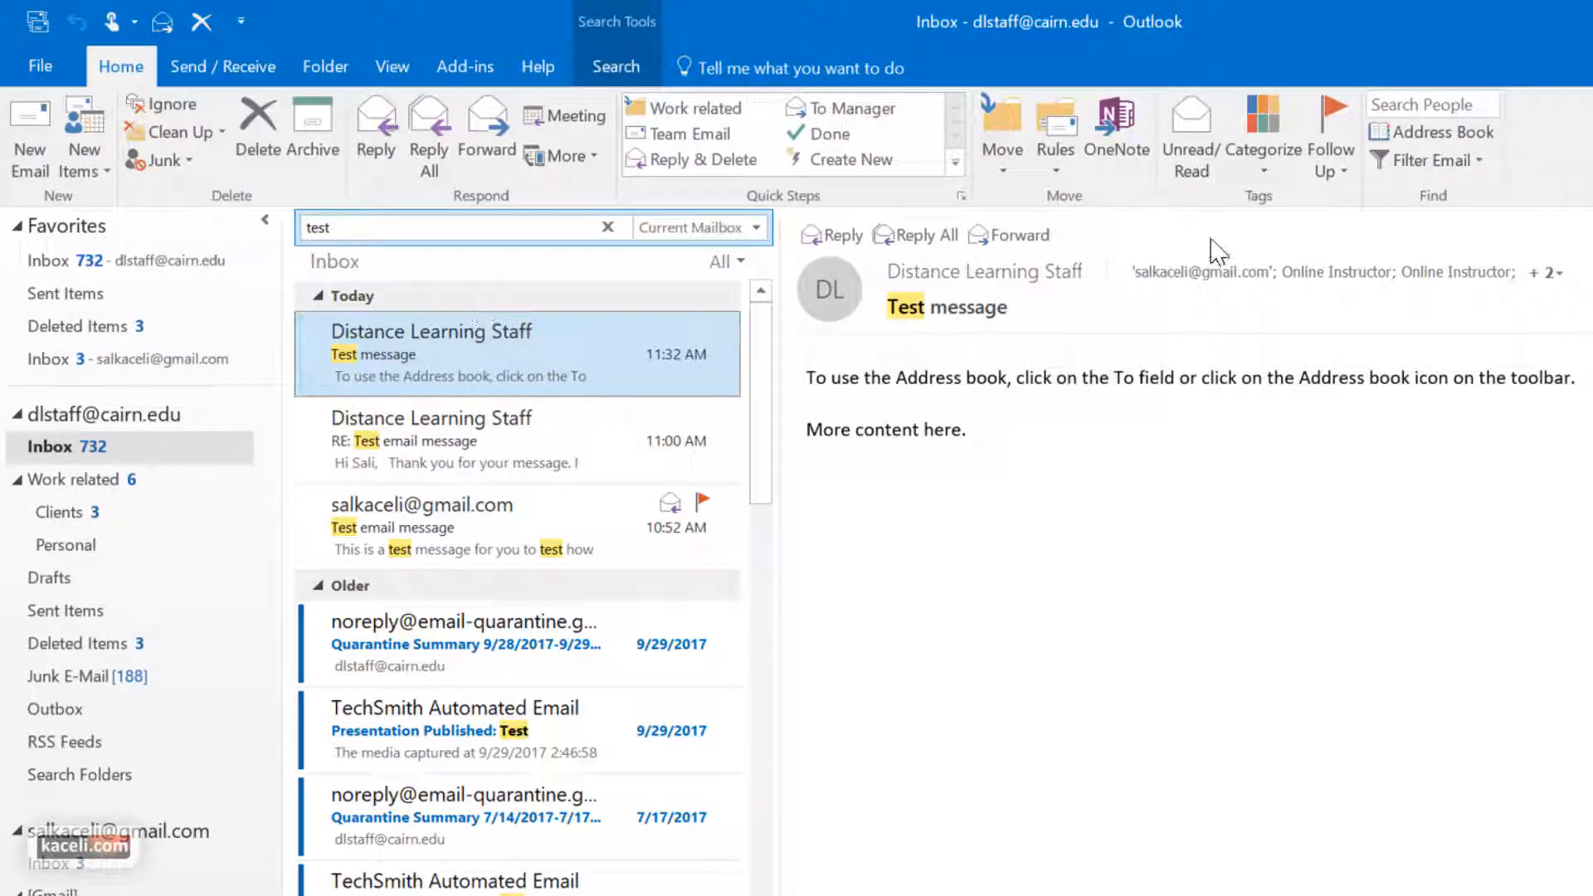
pyautogui.click(1262, 119)
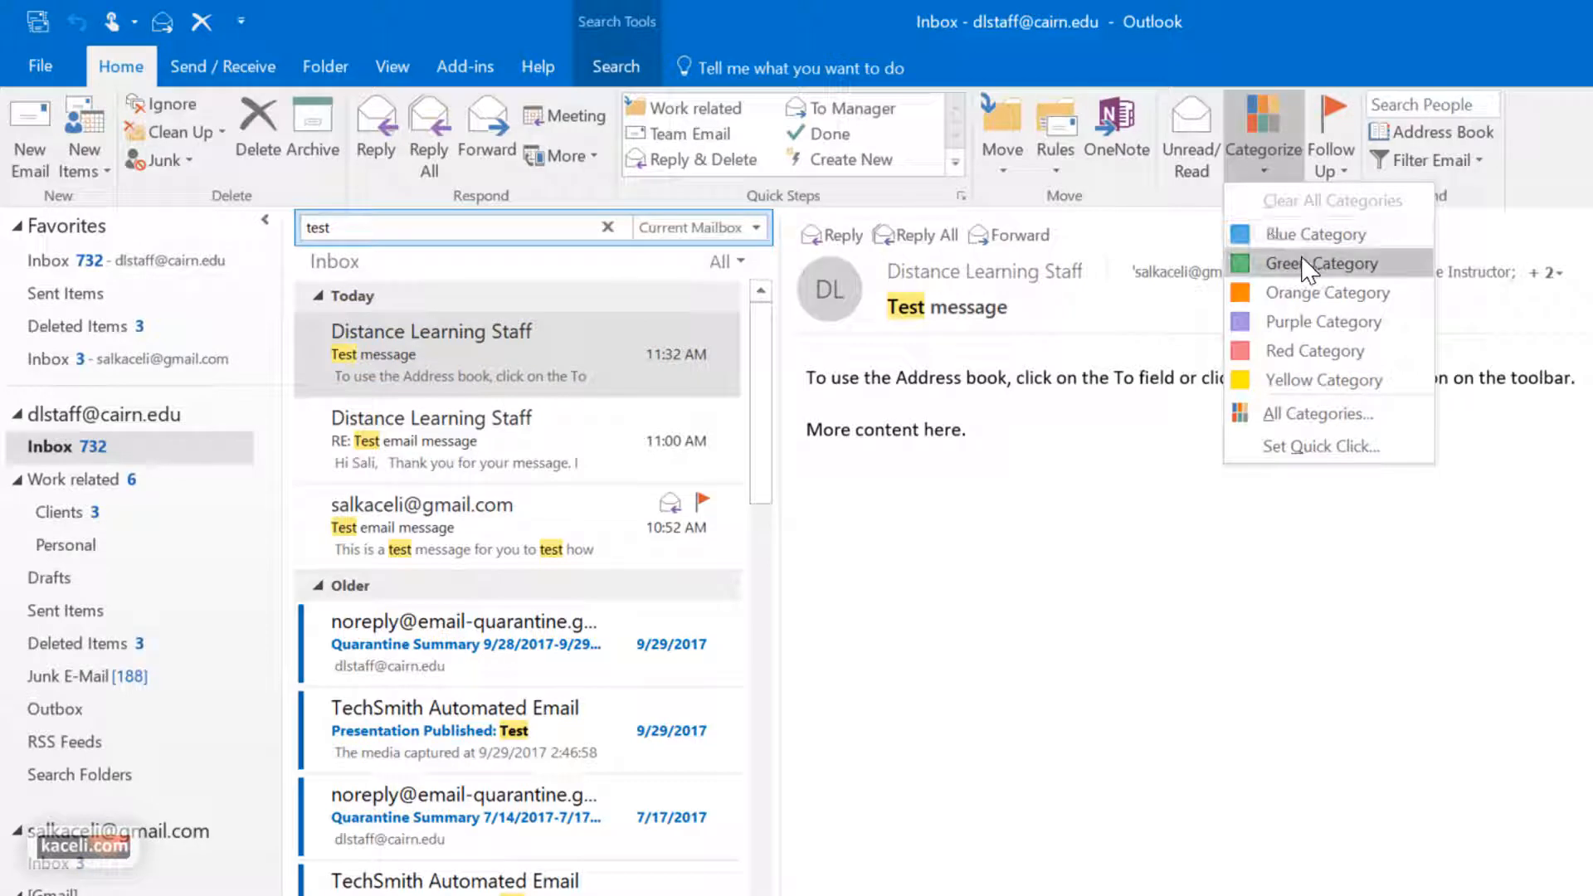
pyautogui.moveTo(1315, 292)
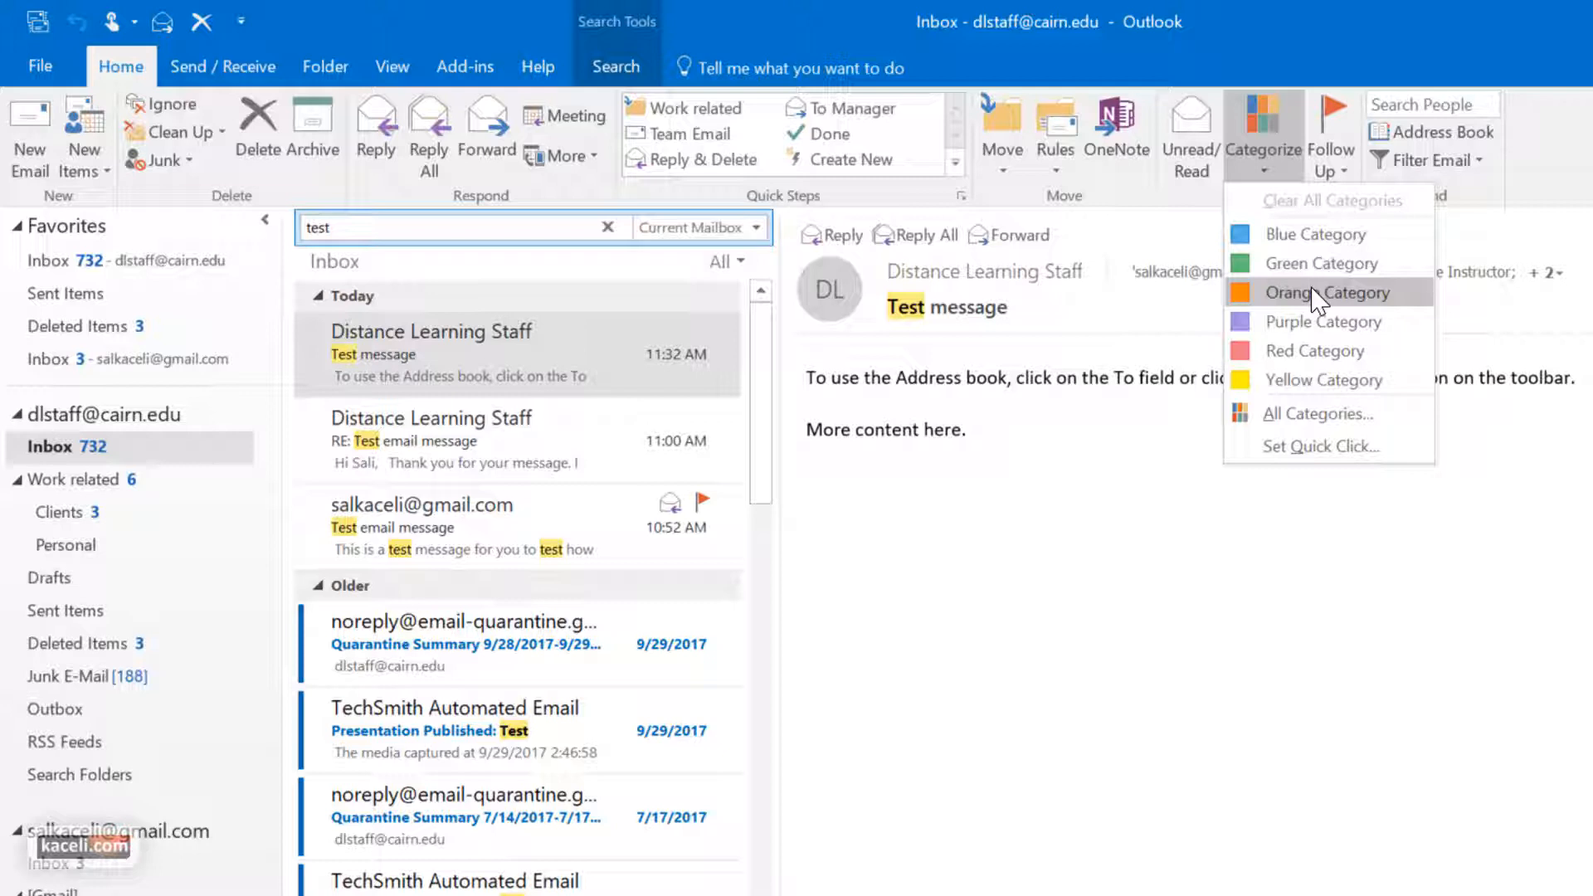
pyautogui.moveTo(1340, 430)
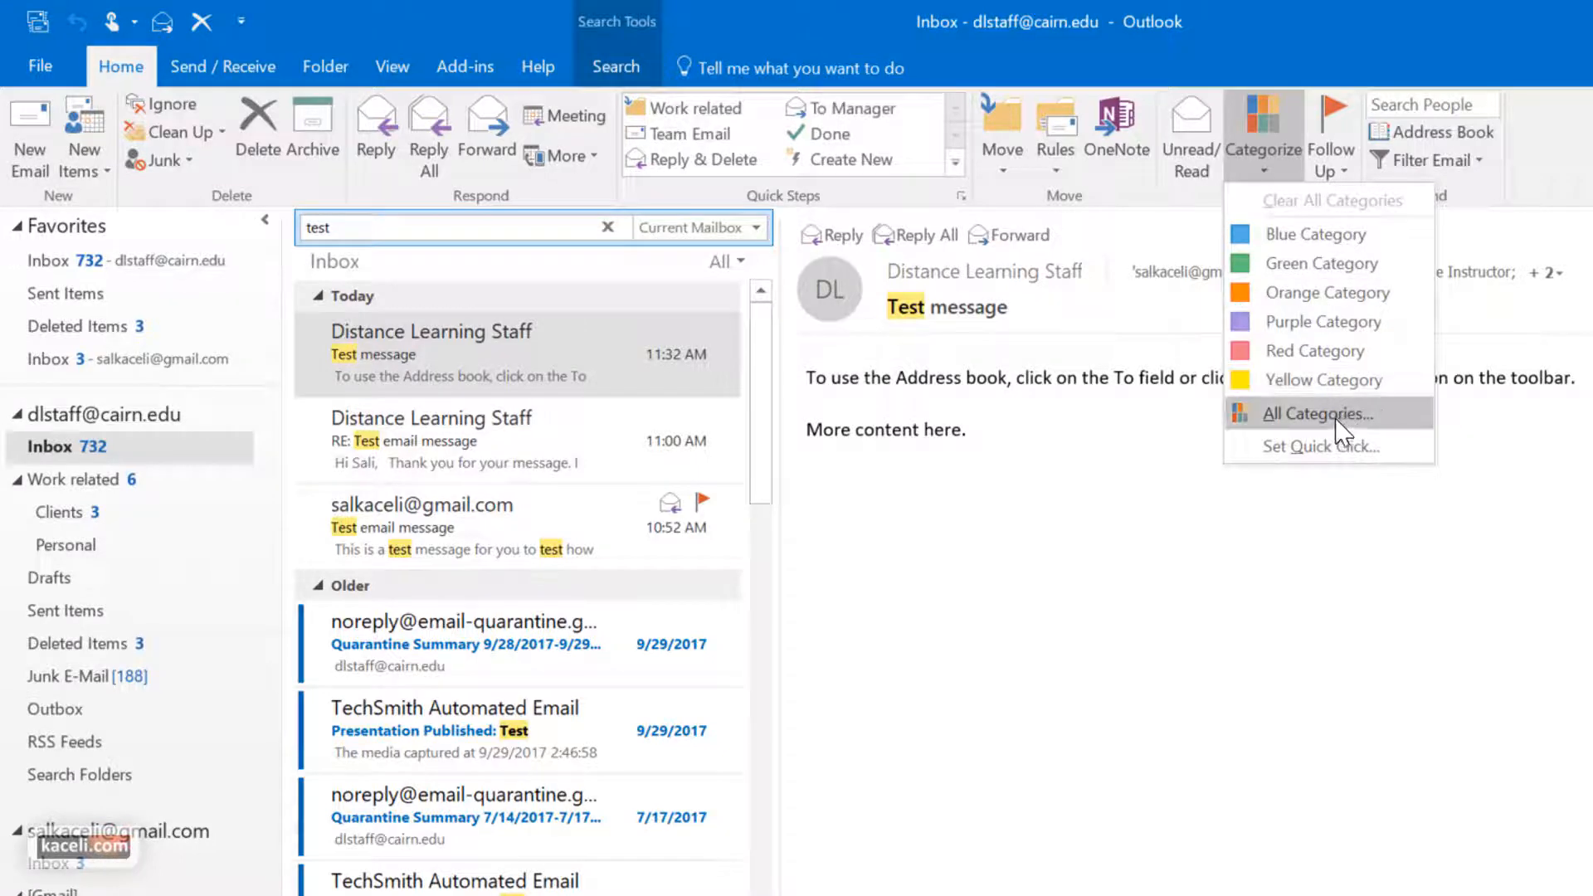
# Step: Create a dark-green Clients category with shortcut CTRL+F2 and apply it to the Test message
pyautogui.click(1317, 413)
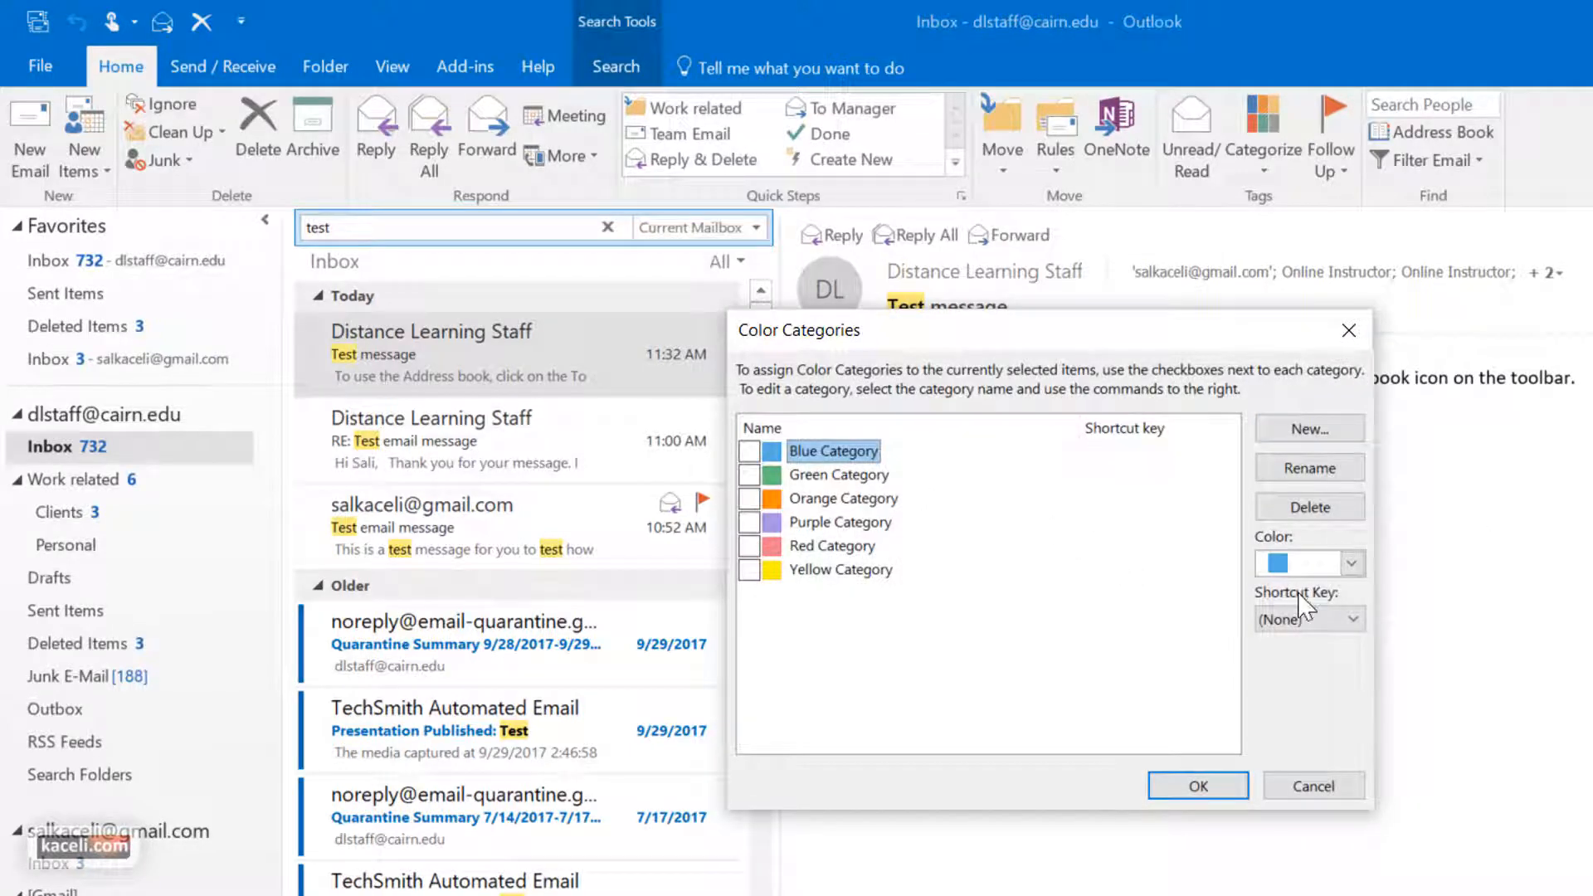
pyautogui.click(1308, 429)
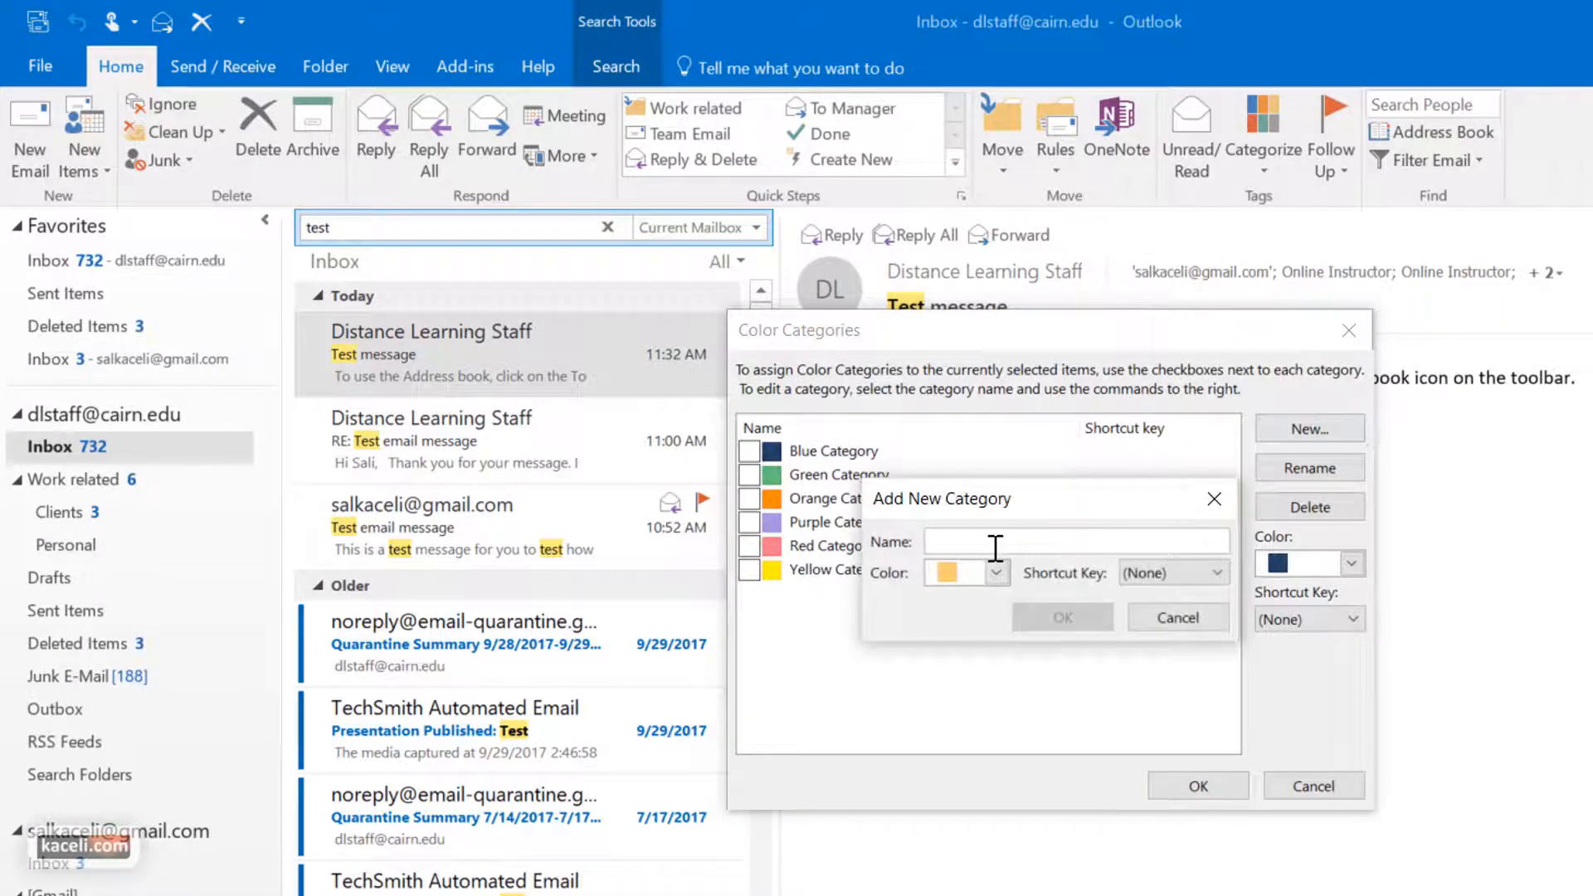
pyautogui.write('Clients')
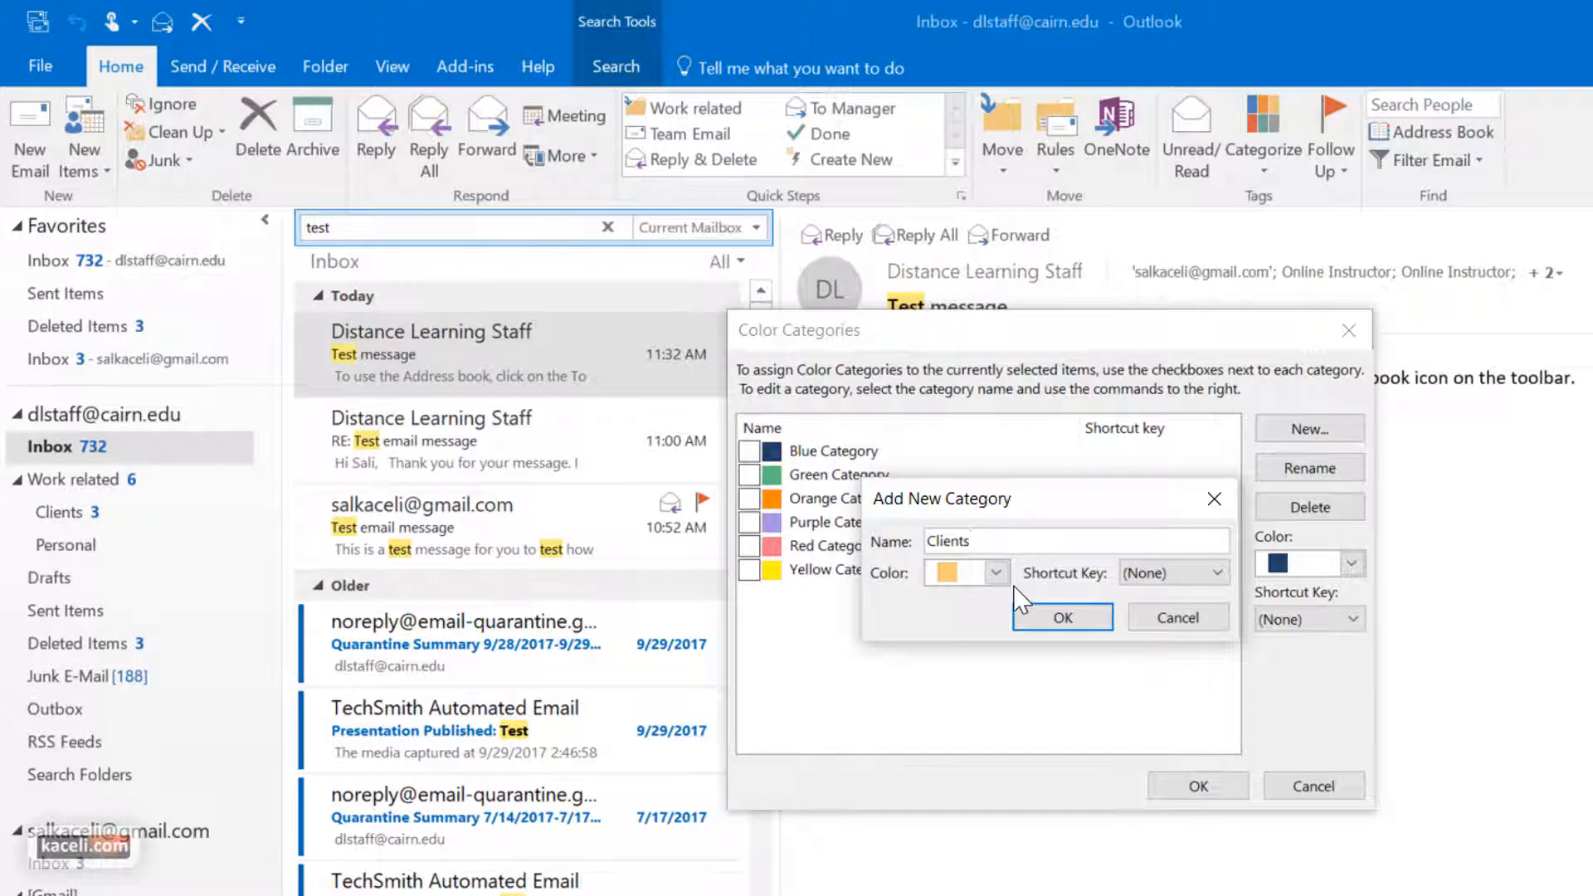
pyautogui.click(994, 572)
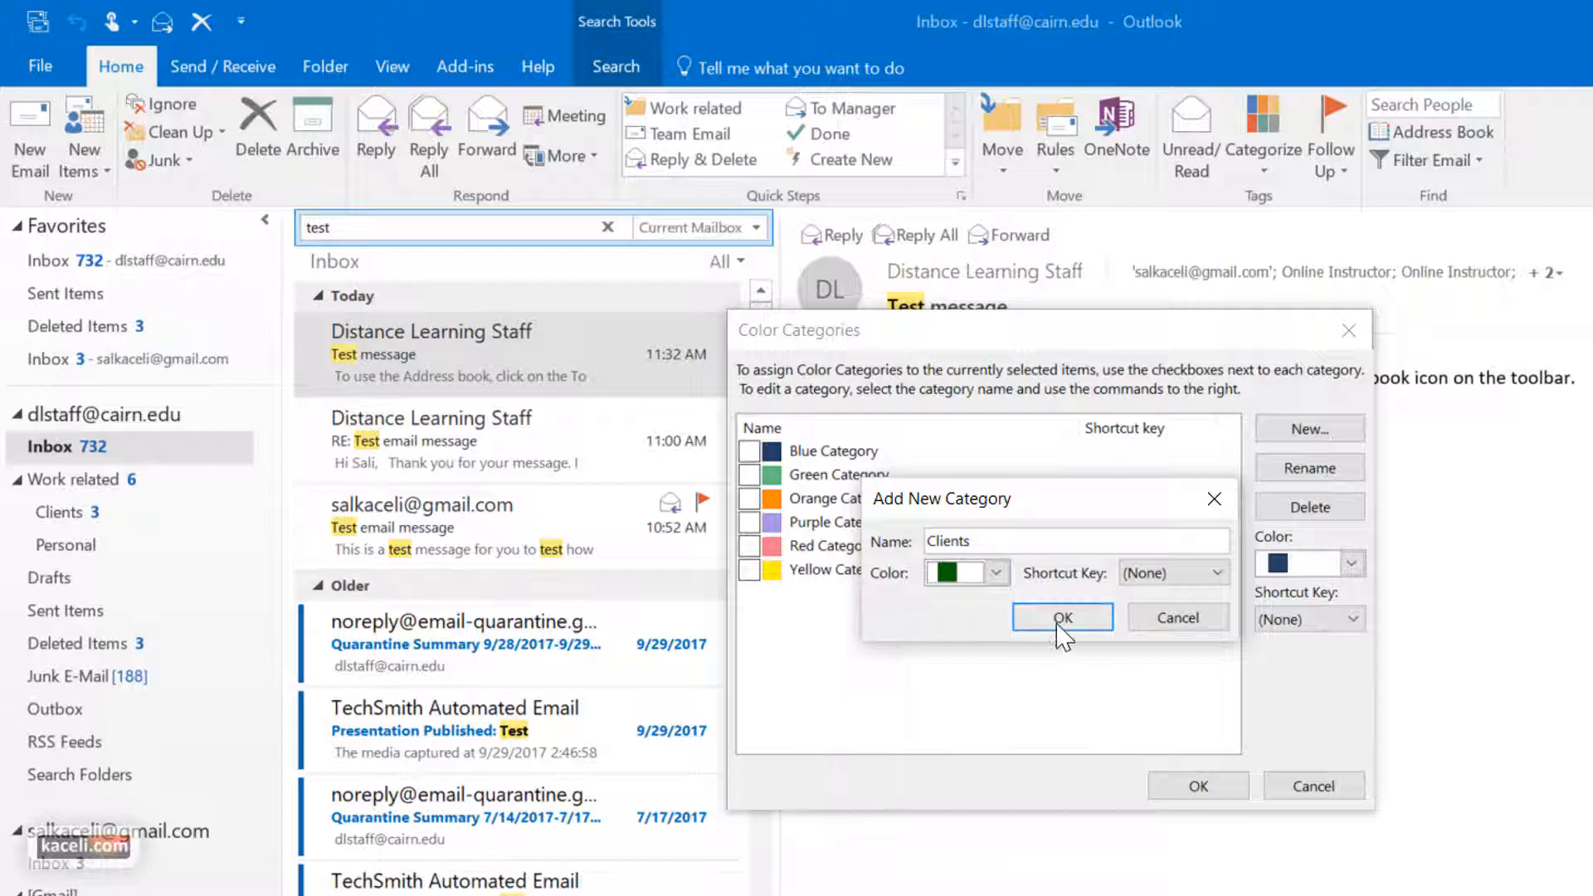
pyautogui.click(1214, 572)
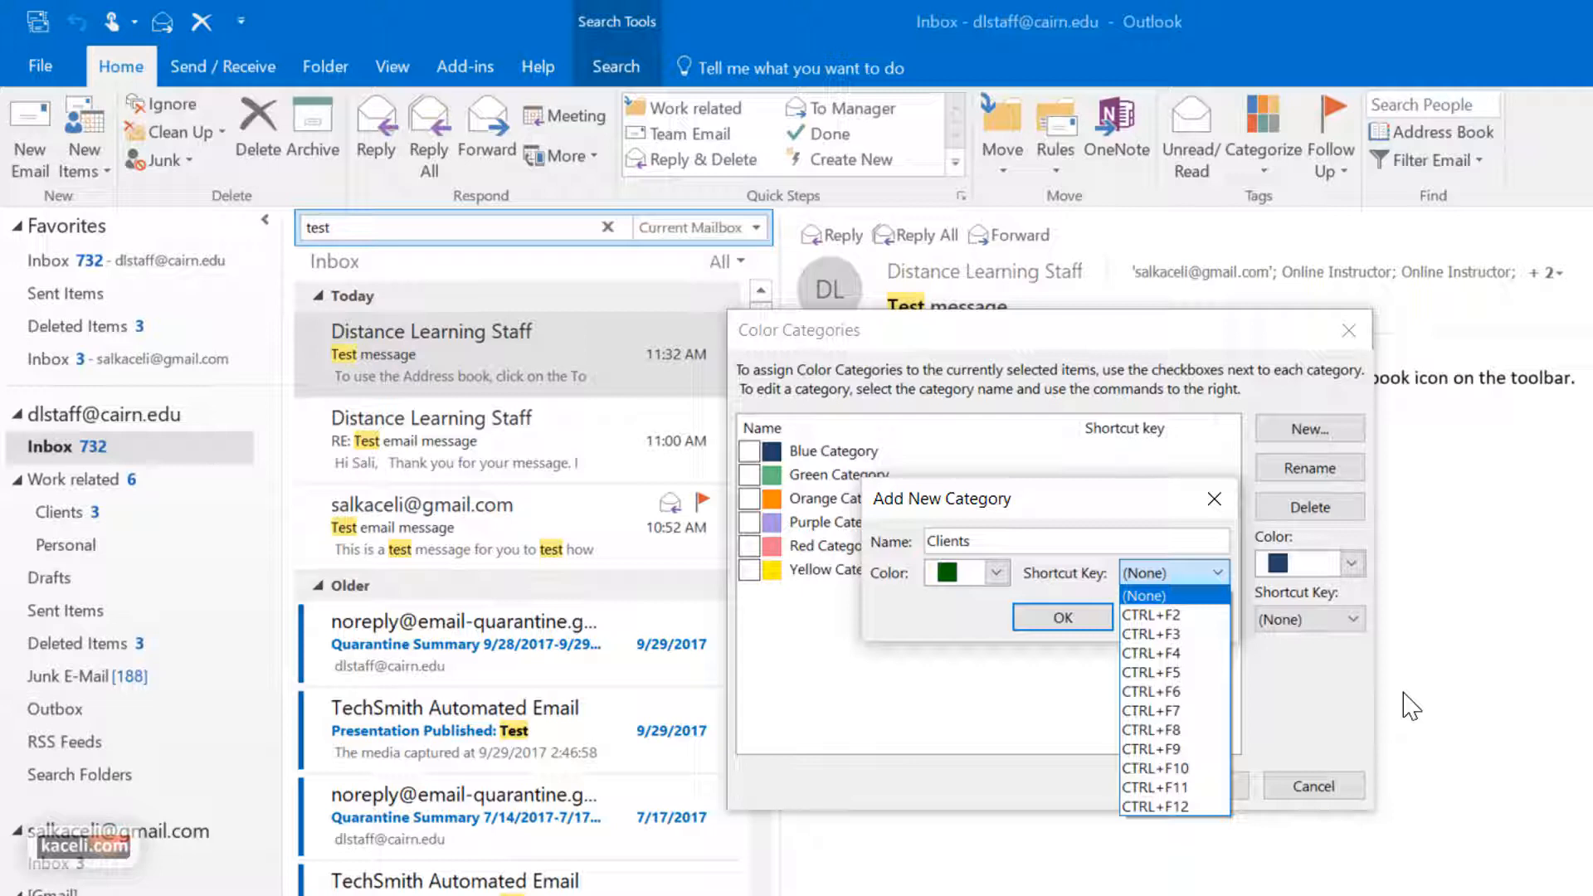
pyautogui.click(1062, 617)
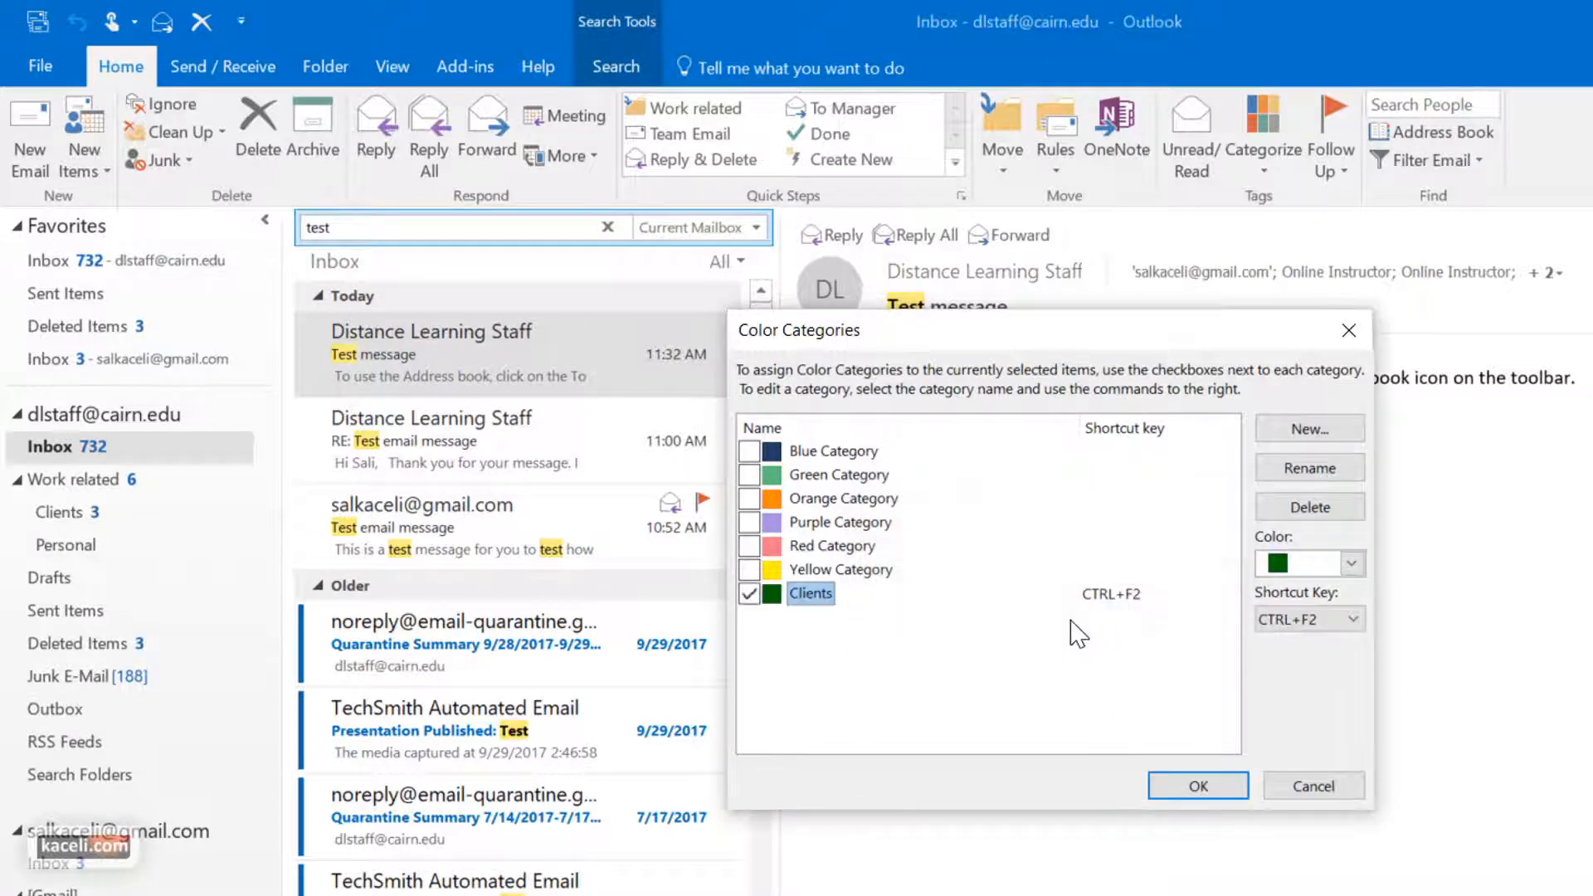
pyautogui.click(1198, 786)
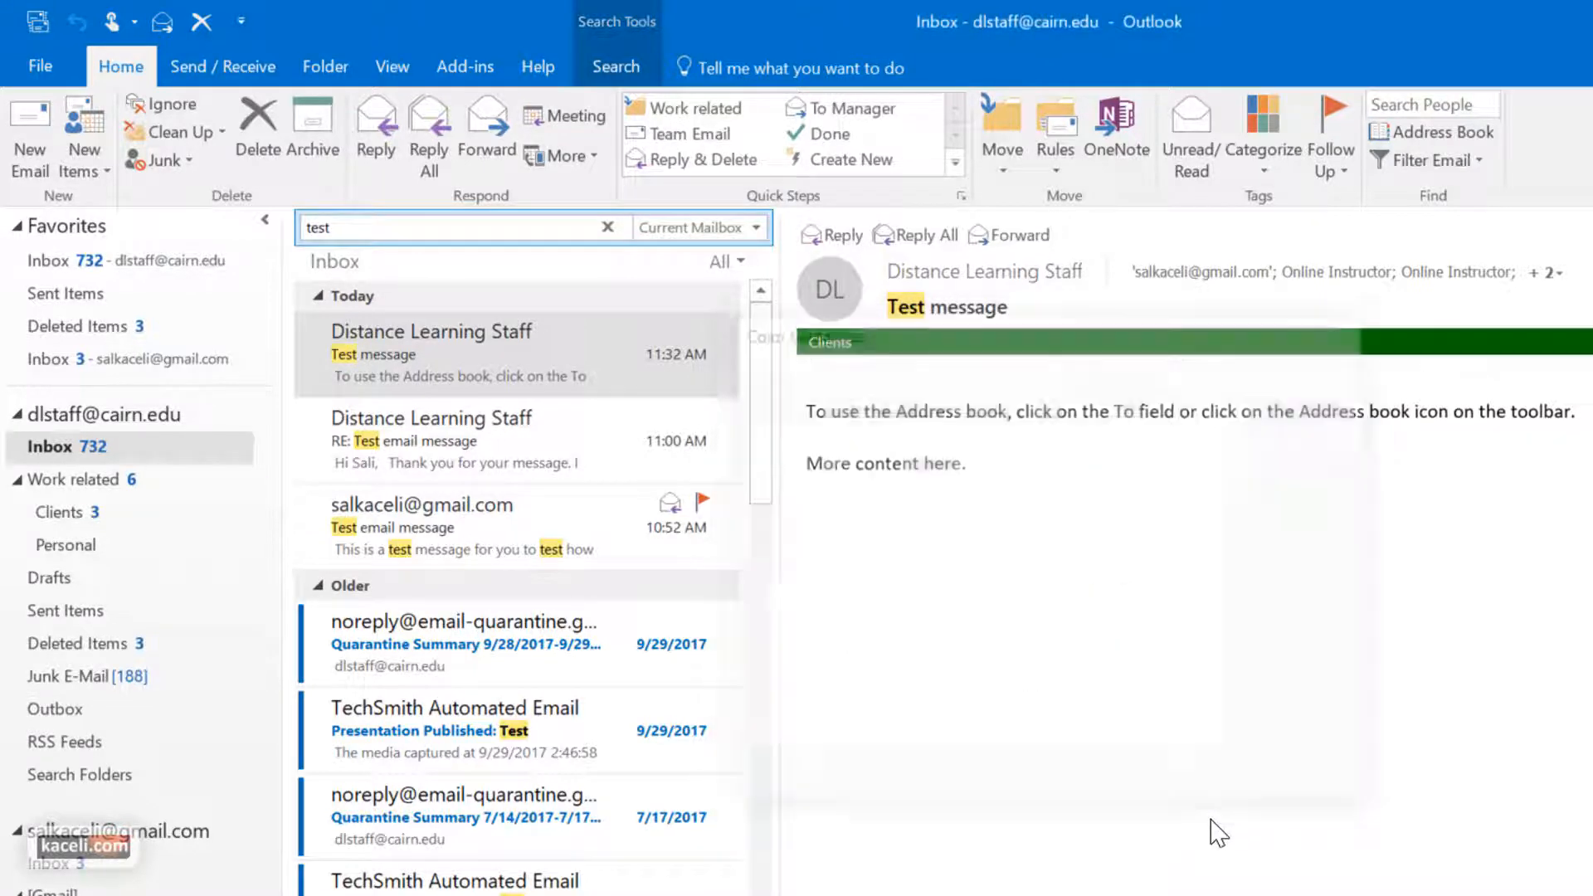
pyautogui.moveTo(522, 363)
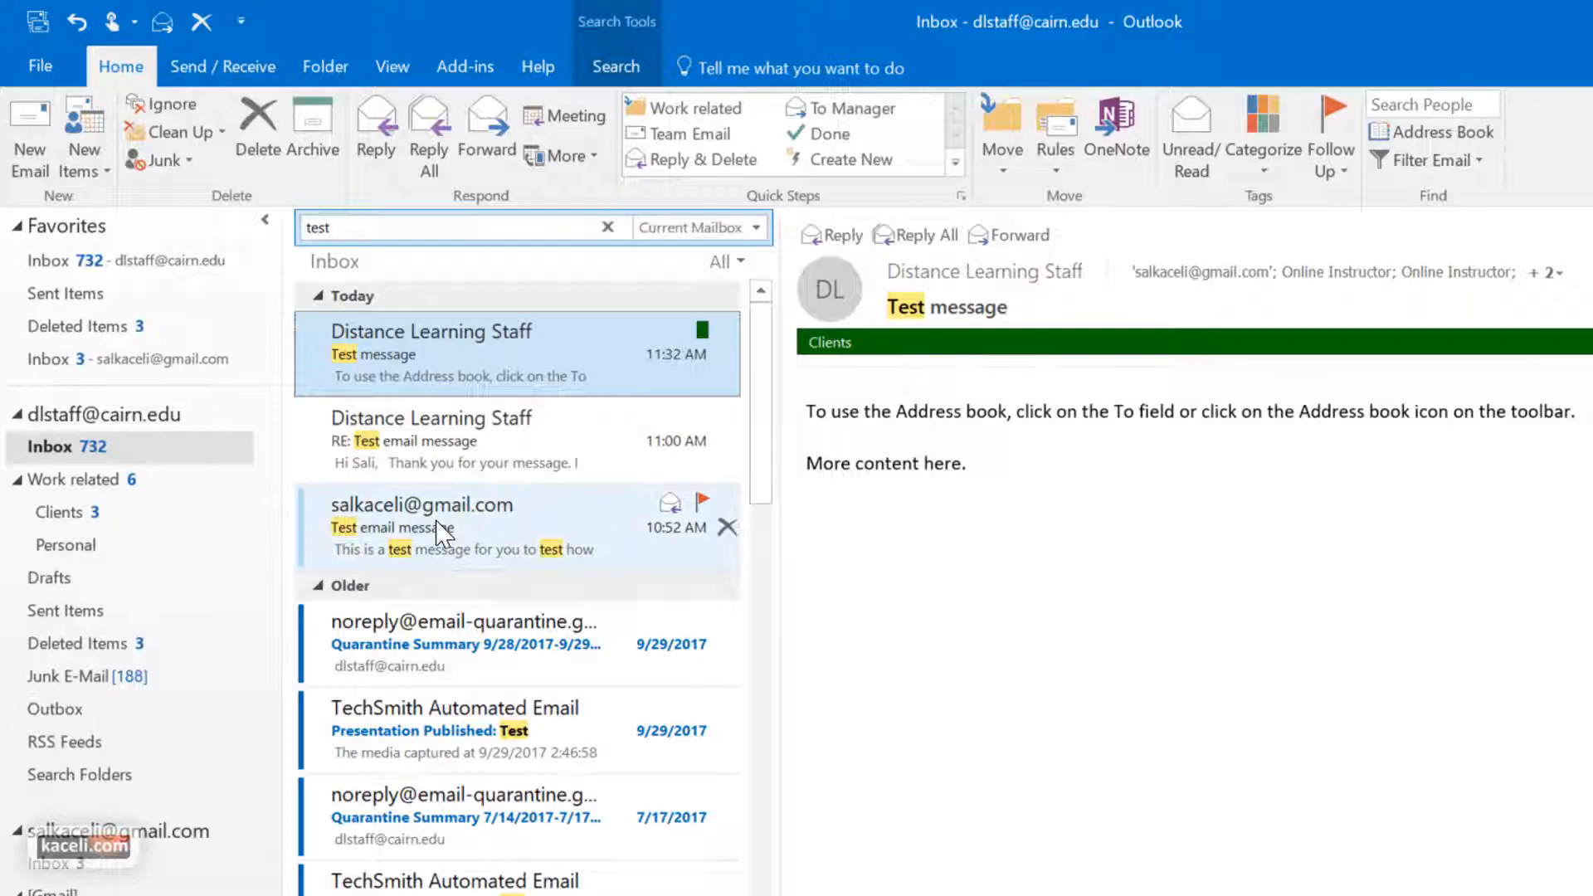
# Step: Tag the 9/28/2017 Quarantine Summary message with Red Category, keeping its default name
pyautogui.click(464, 644)
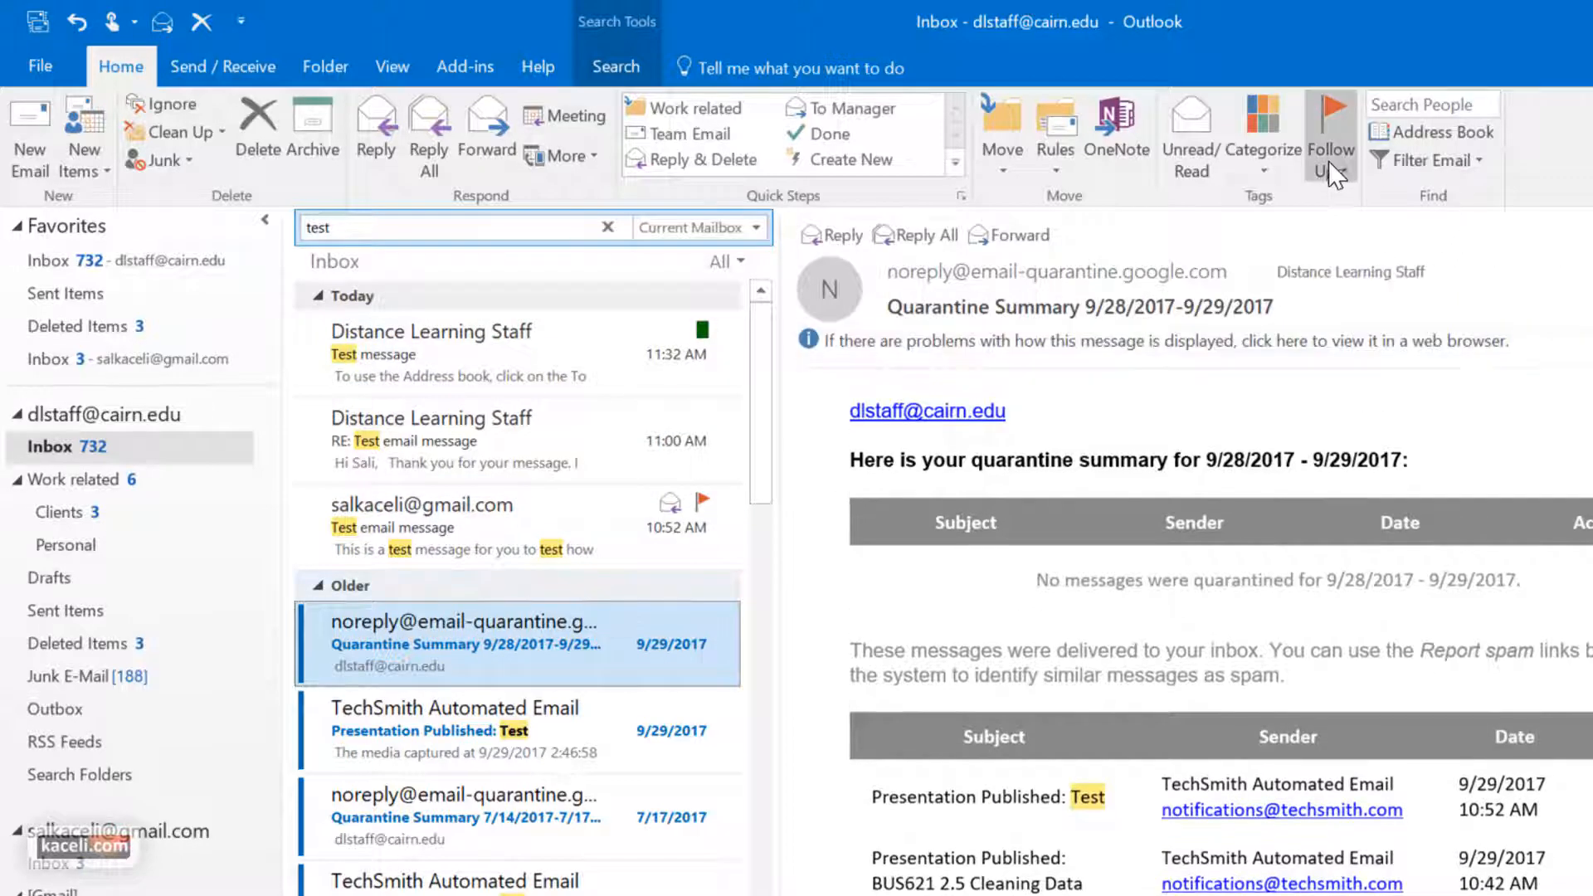
pyautogui.click(1262, 124)
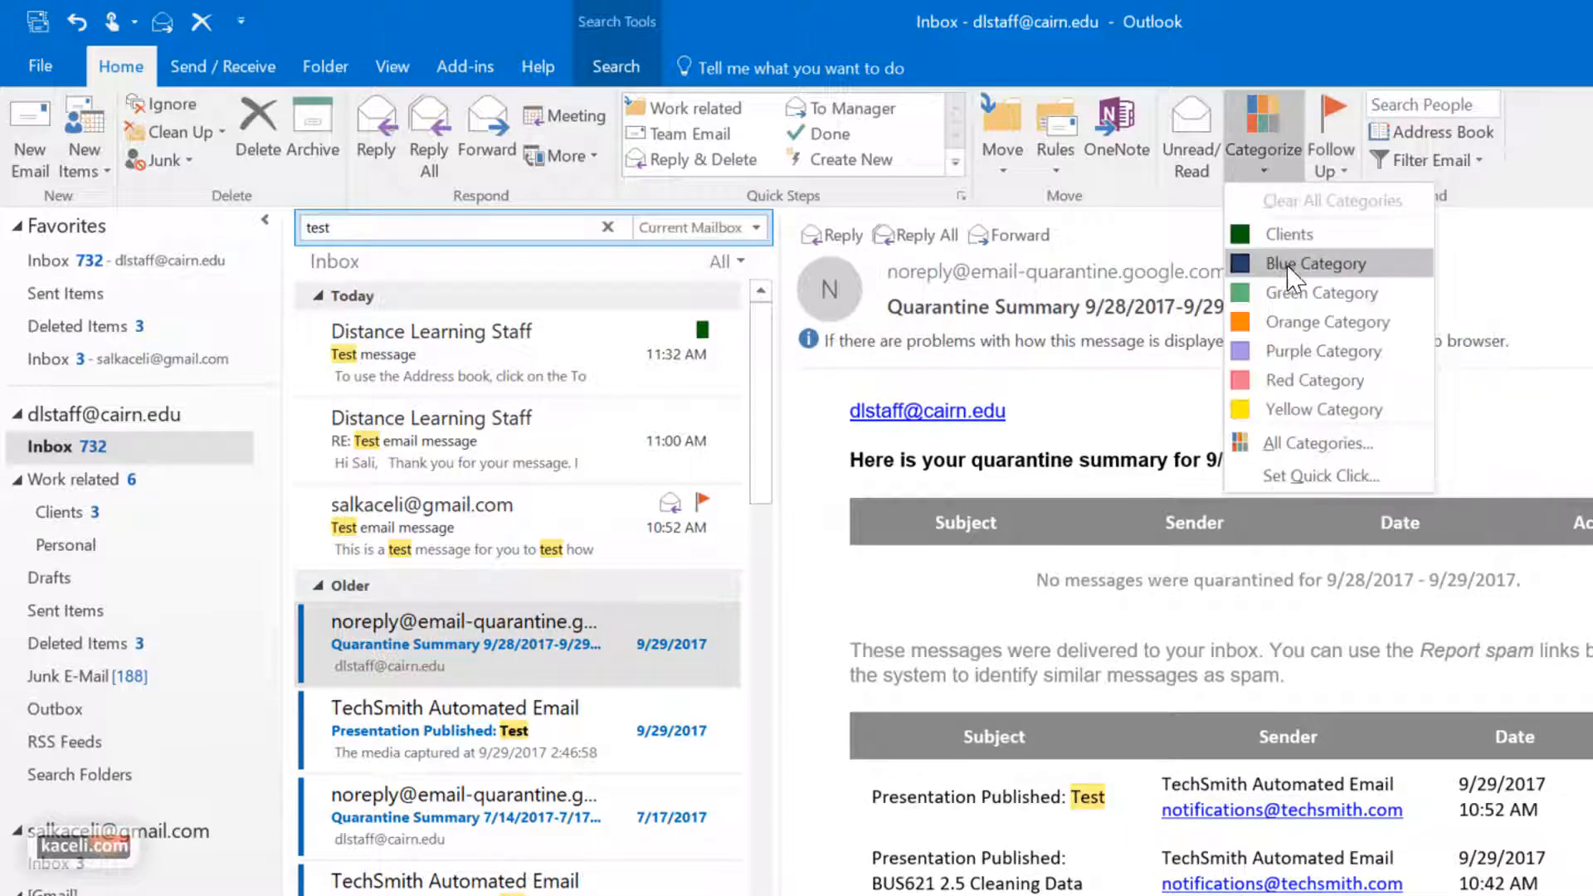
pyautogui.moveTo(1321, 342)
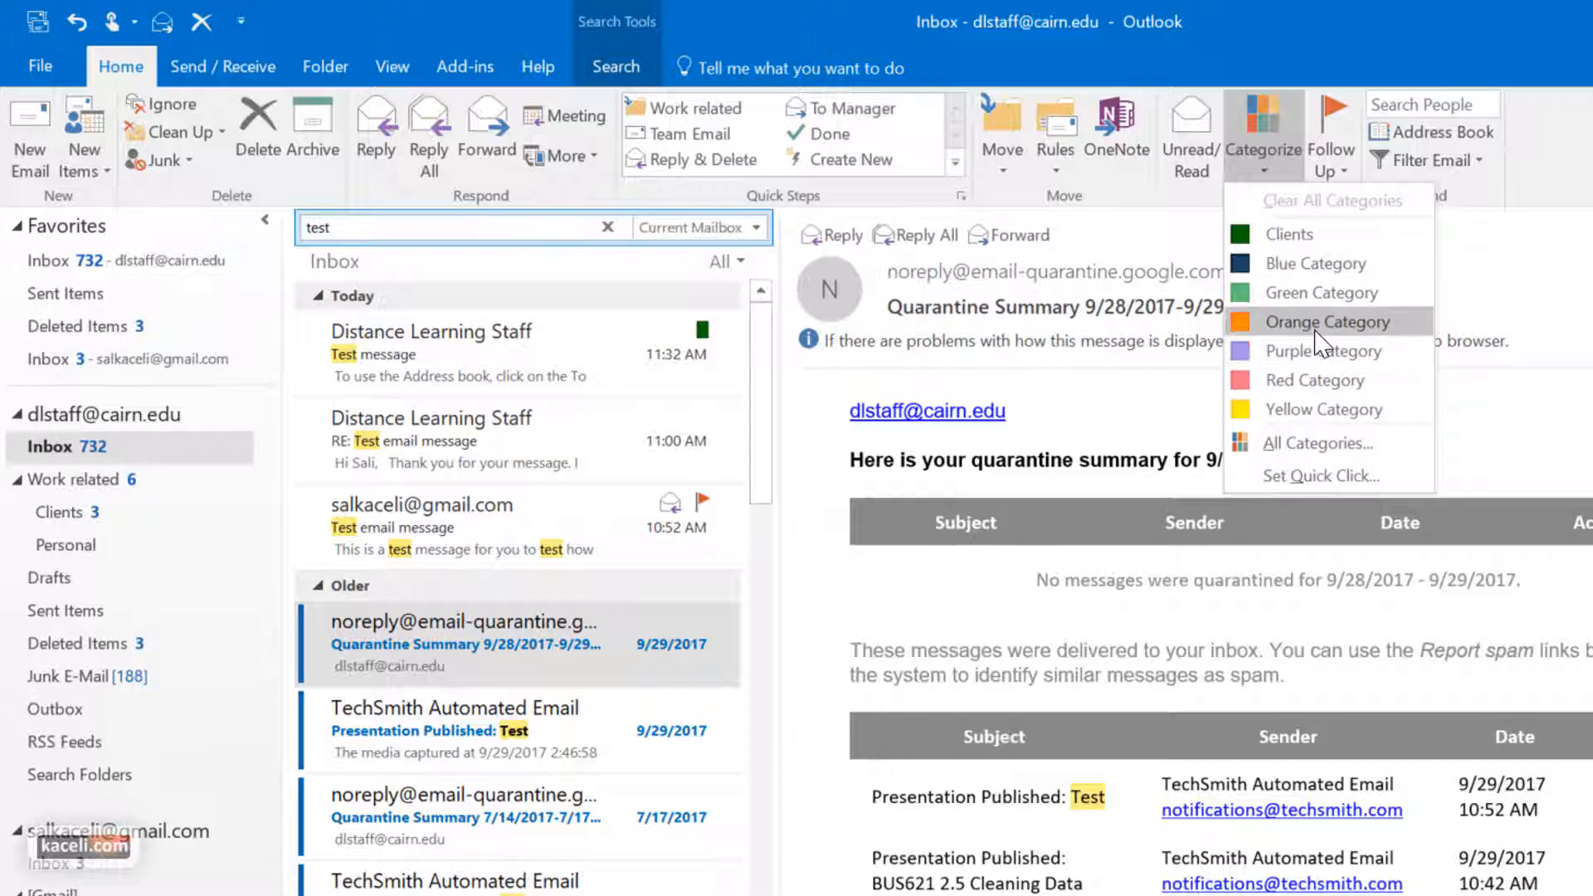
pyautogui.click(1314, 380)
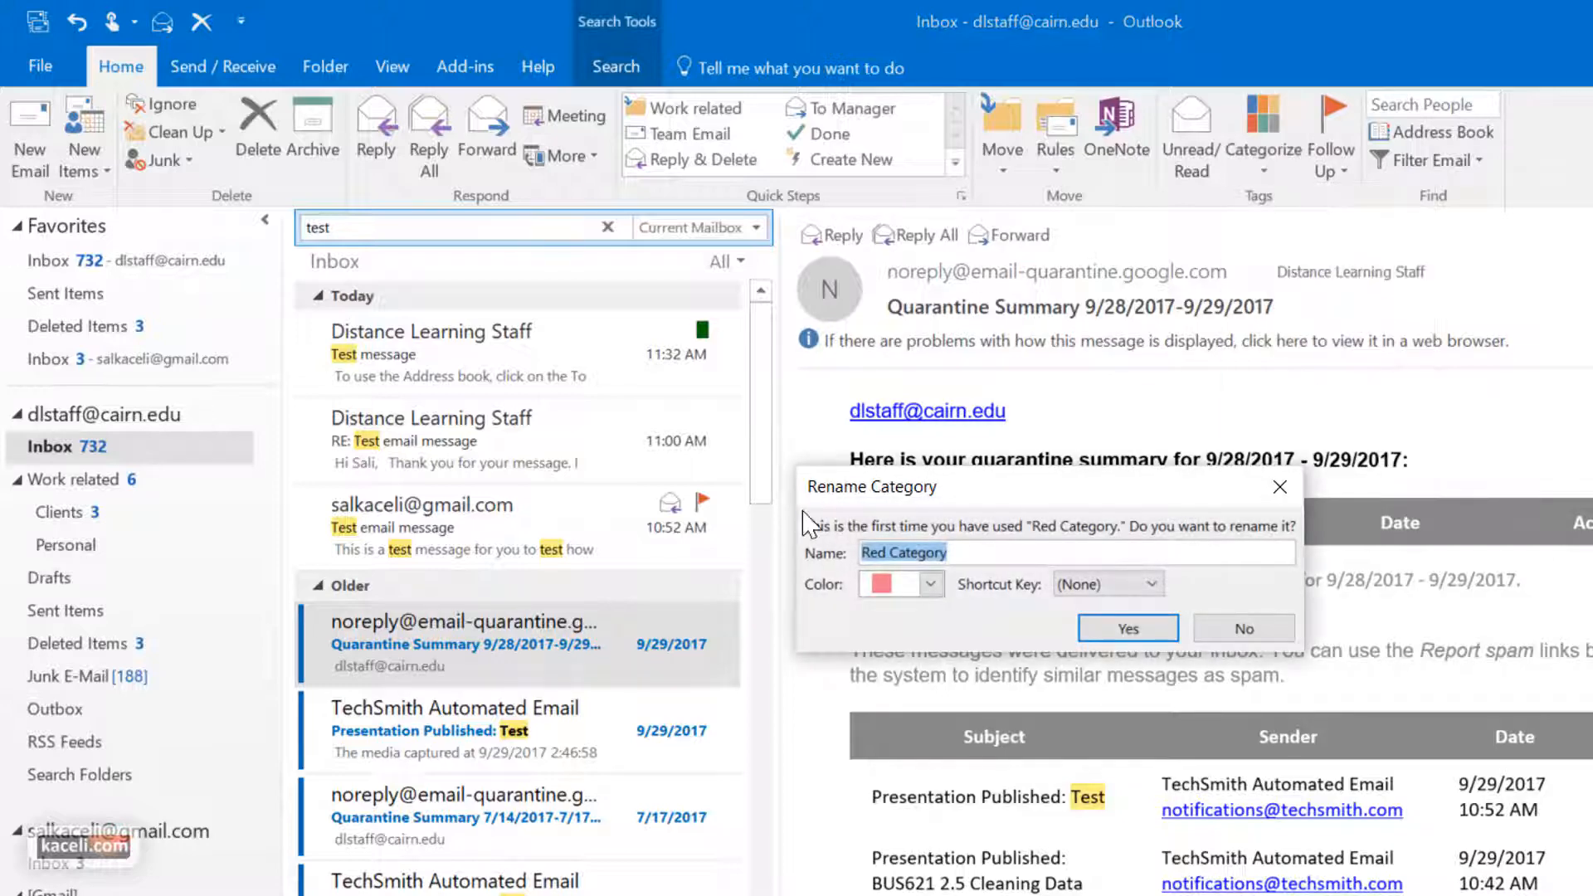
pyautogui.click(1128, 627)
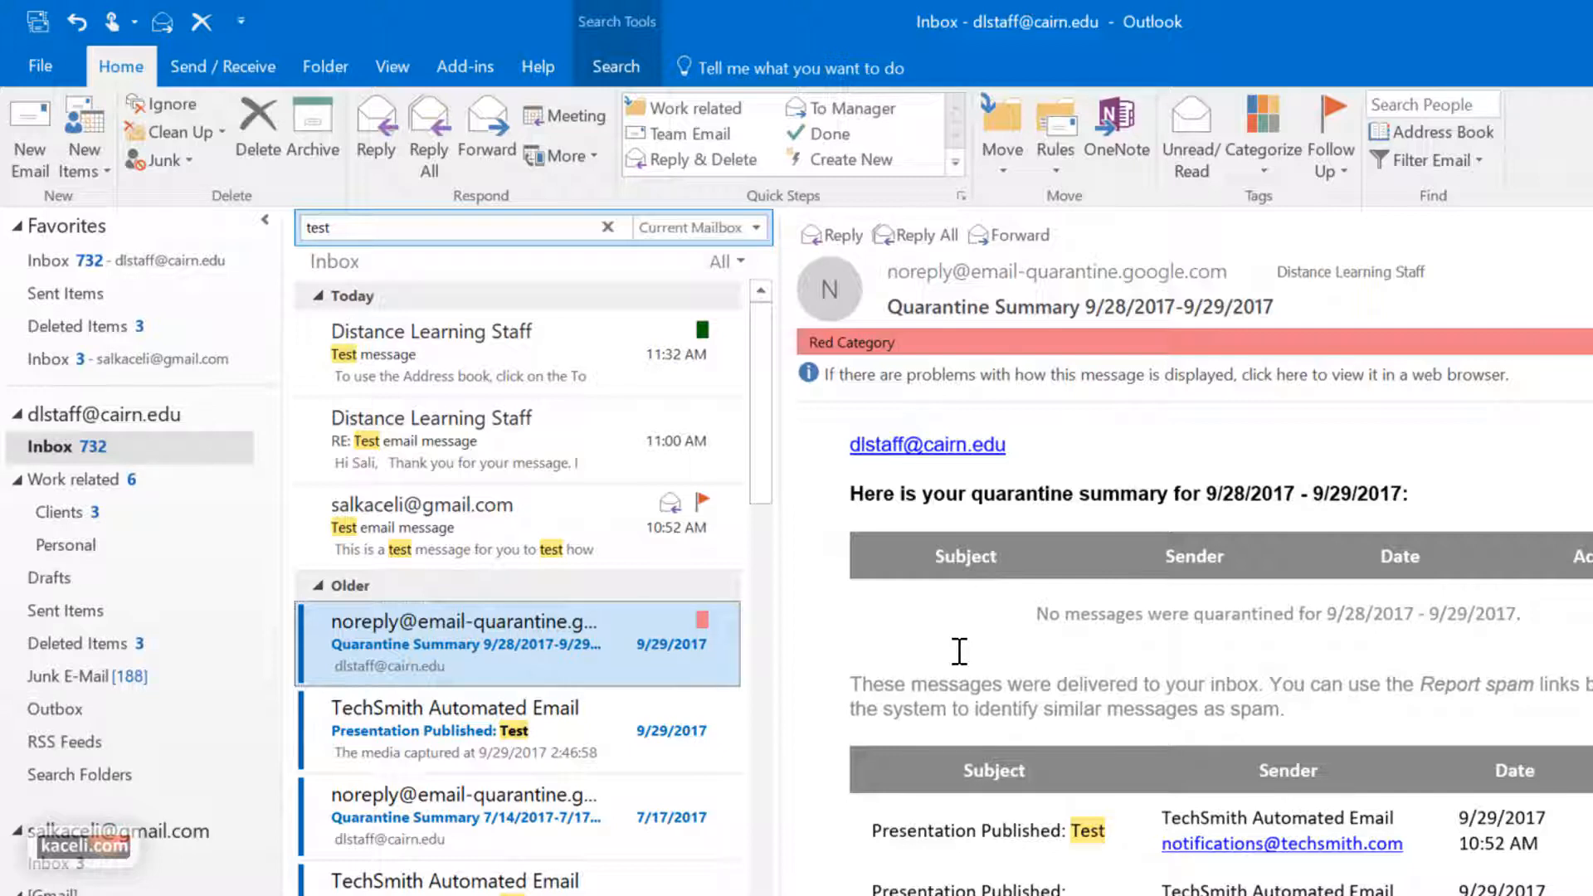
pyautogui.click(1261, 119)
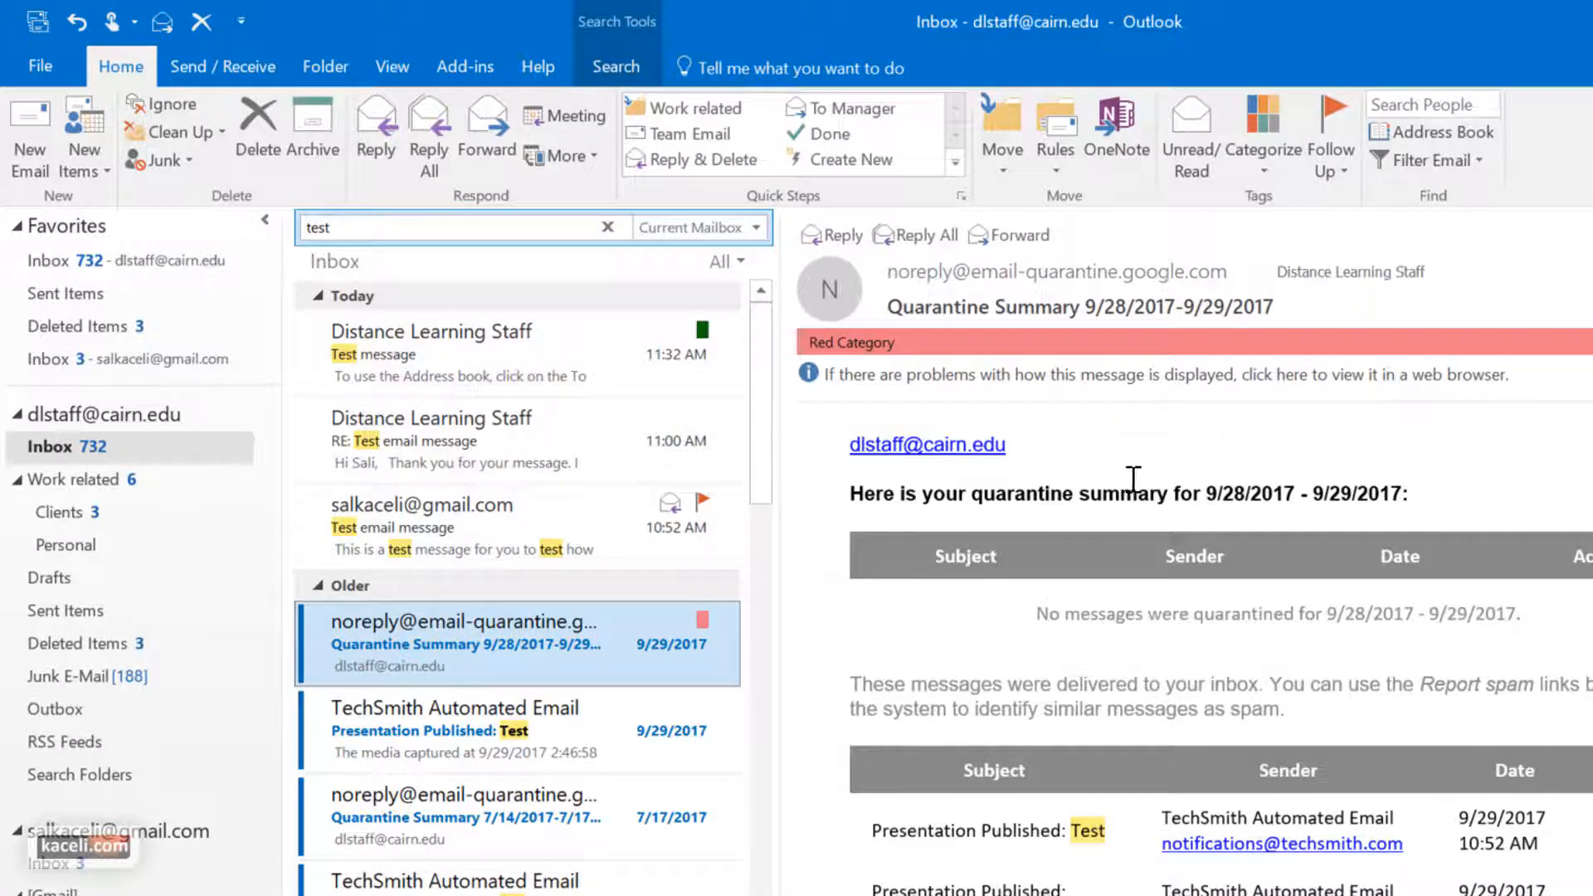
pyautogui.moveTo(476, 432)
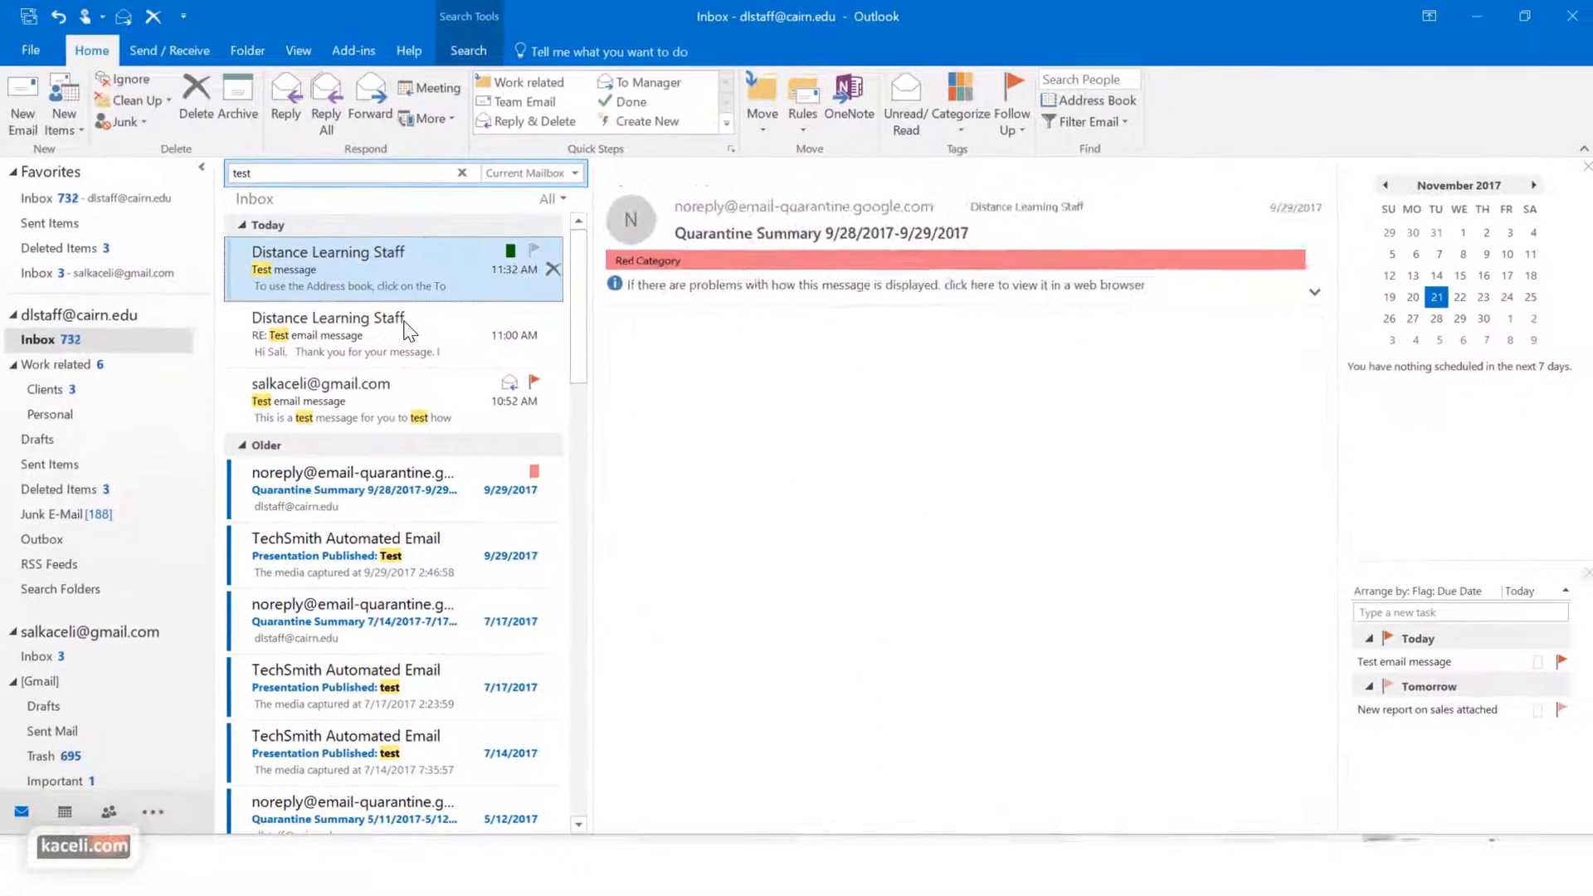
# Step: Flag the Test message for follow-up Today so it appears in the To-Do task list
pyautogui.click(360, 269)
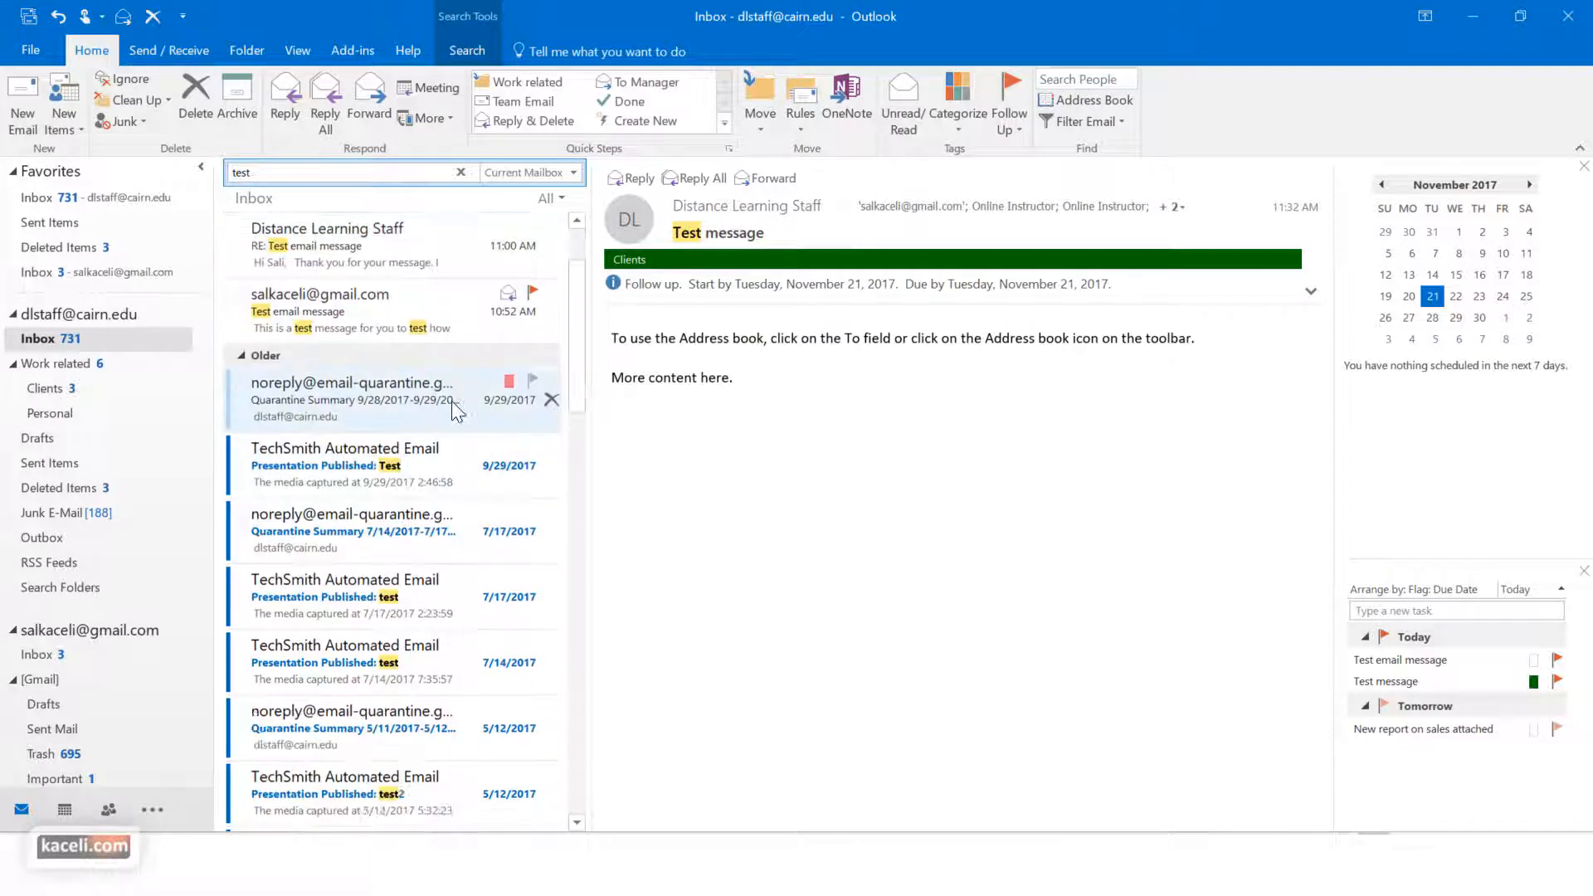
pyautogui.scroll(-3)
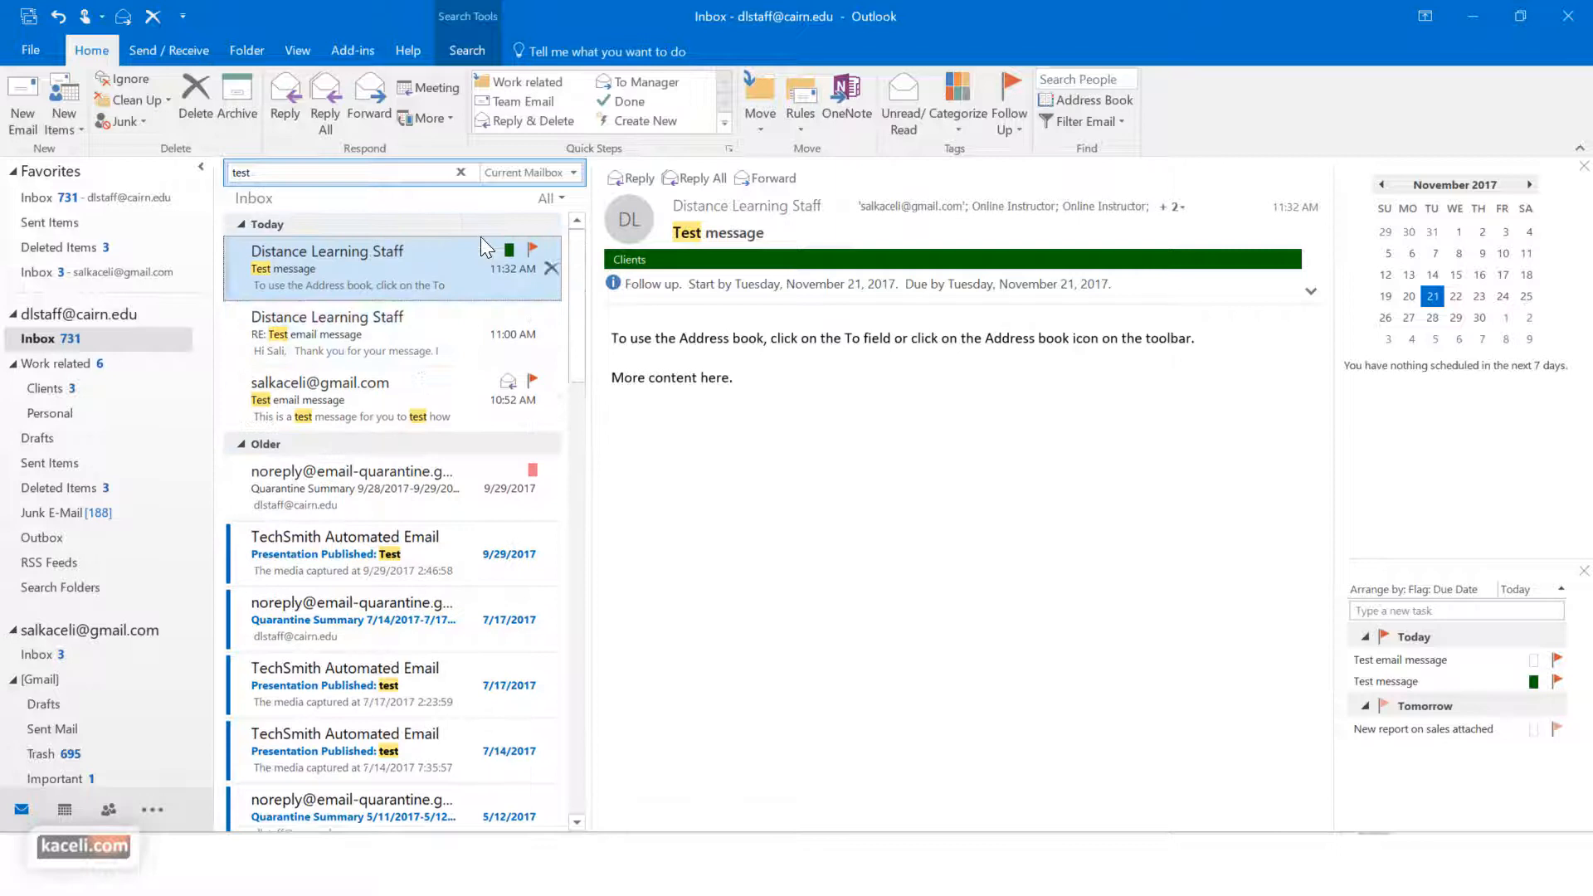
pyautogui.moveTo(532, 249)
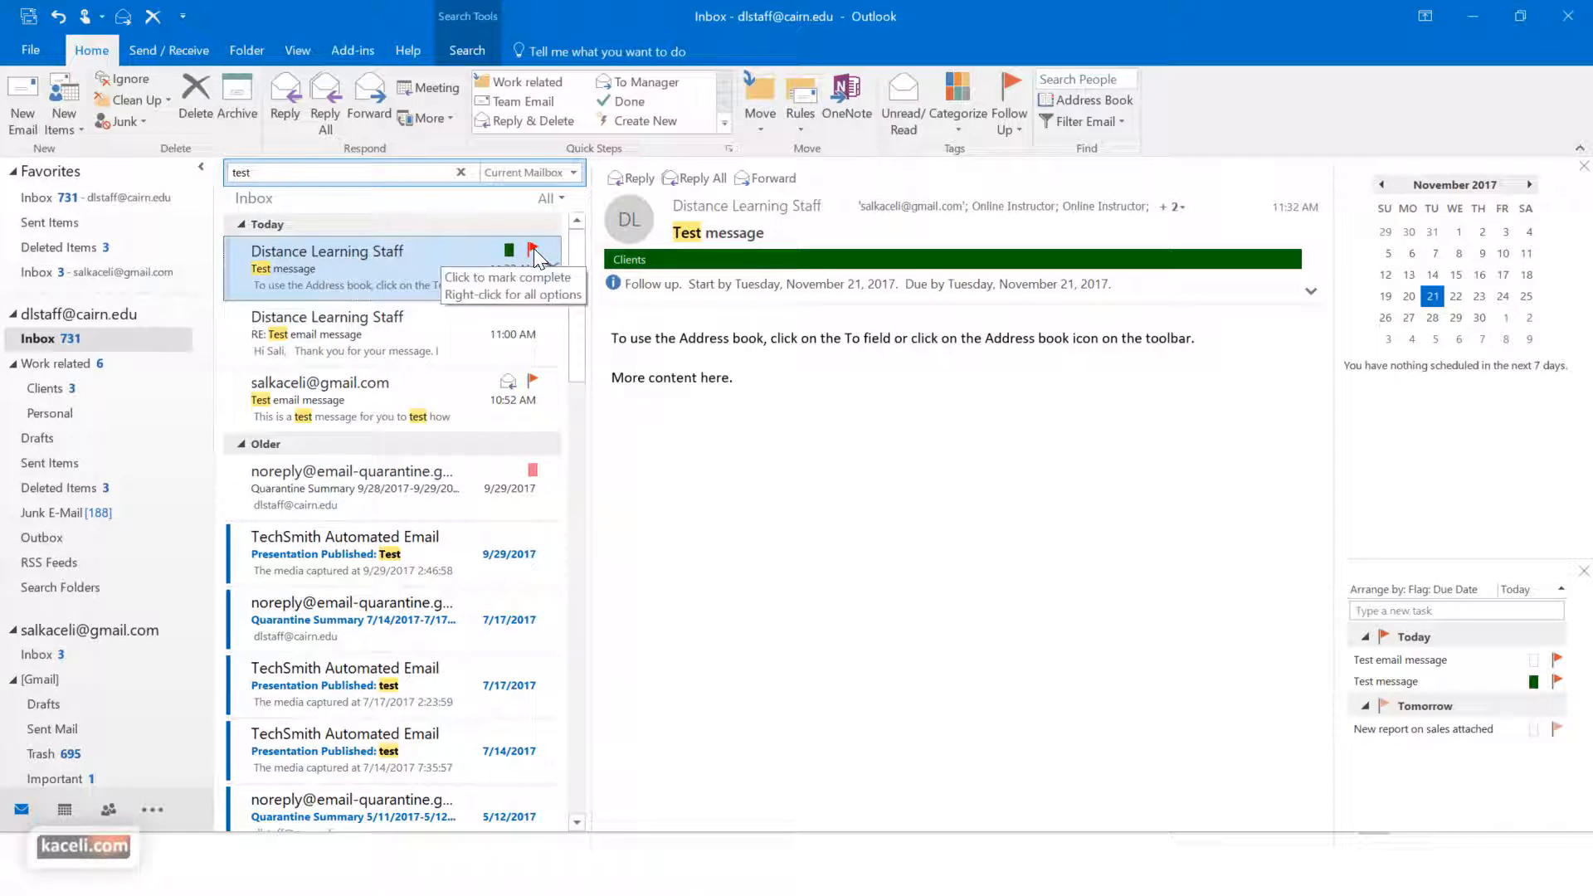
pyautogui.moveTo(458, 252)
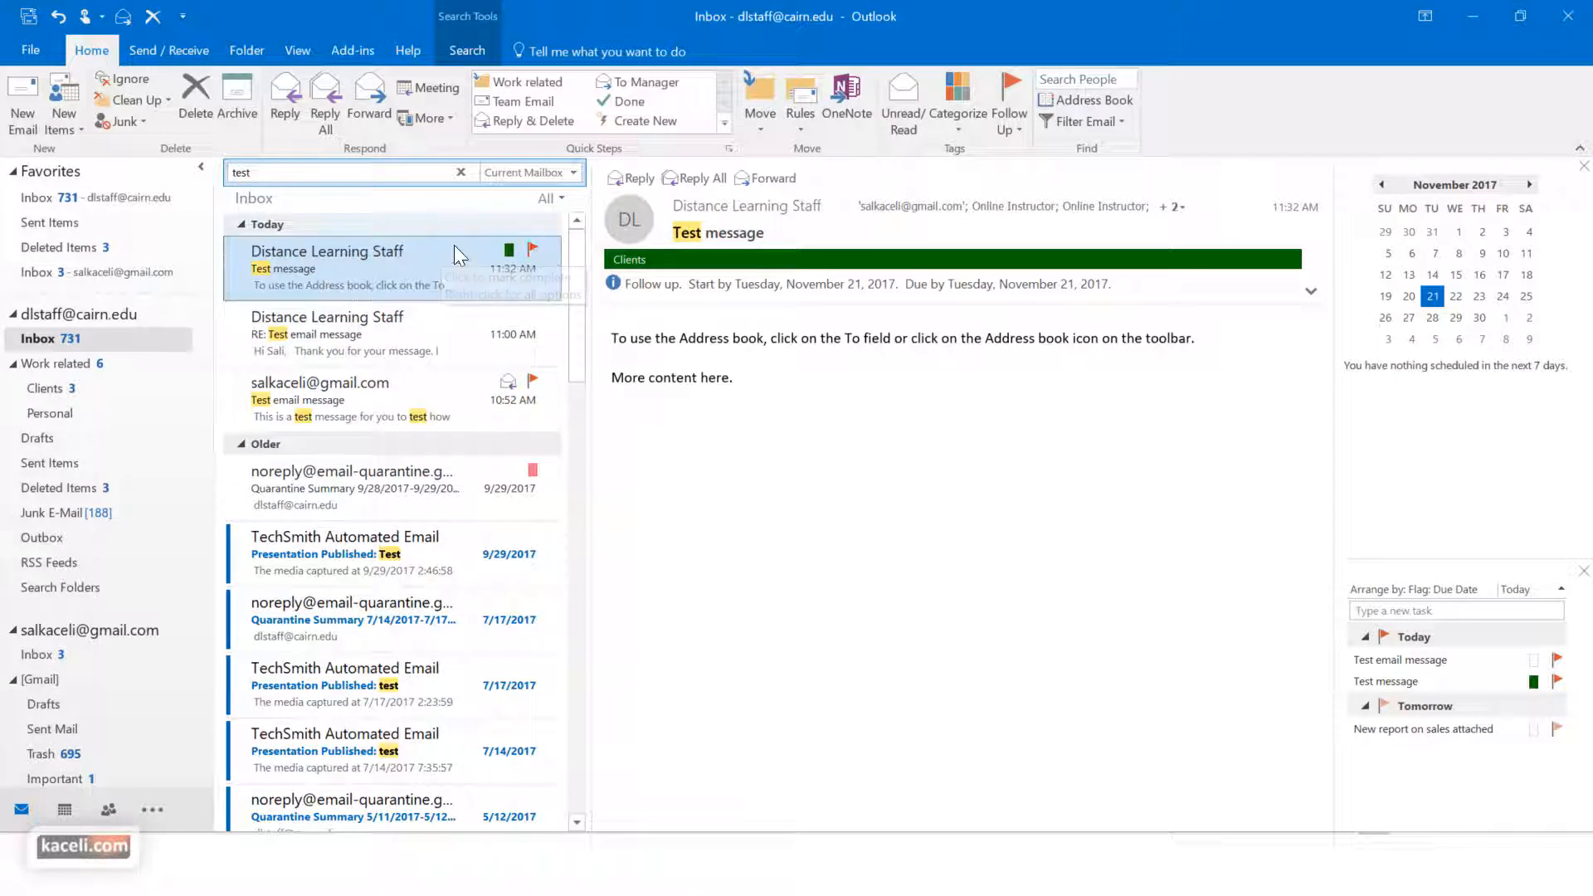
pyautogui.moveTo(1450, 633)
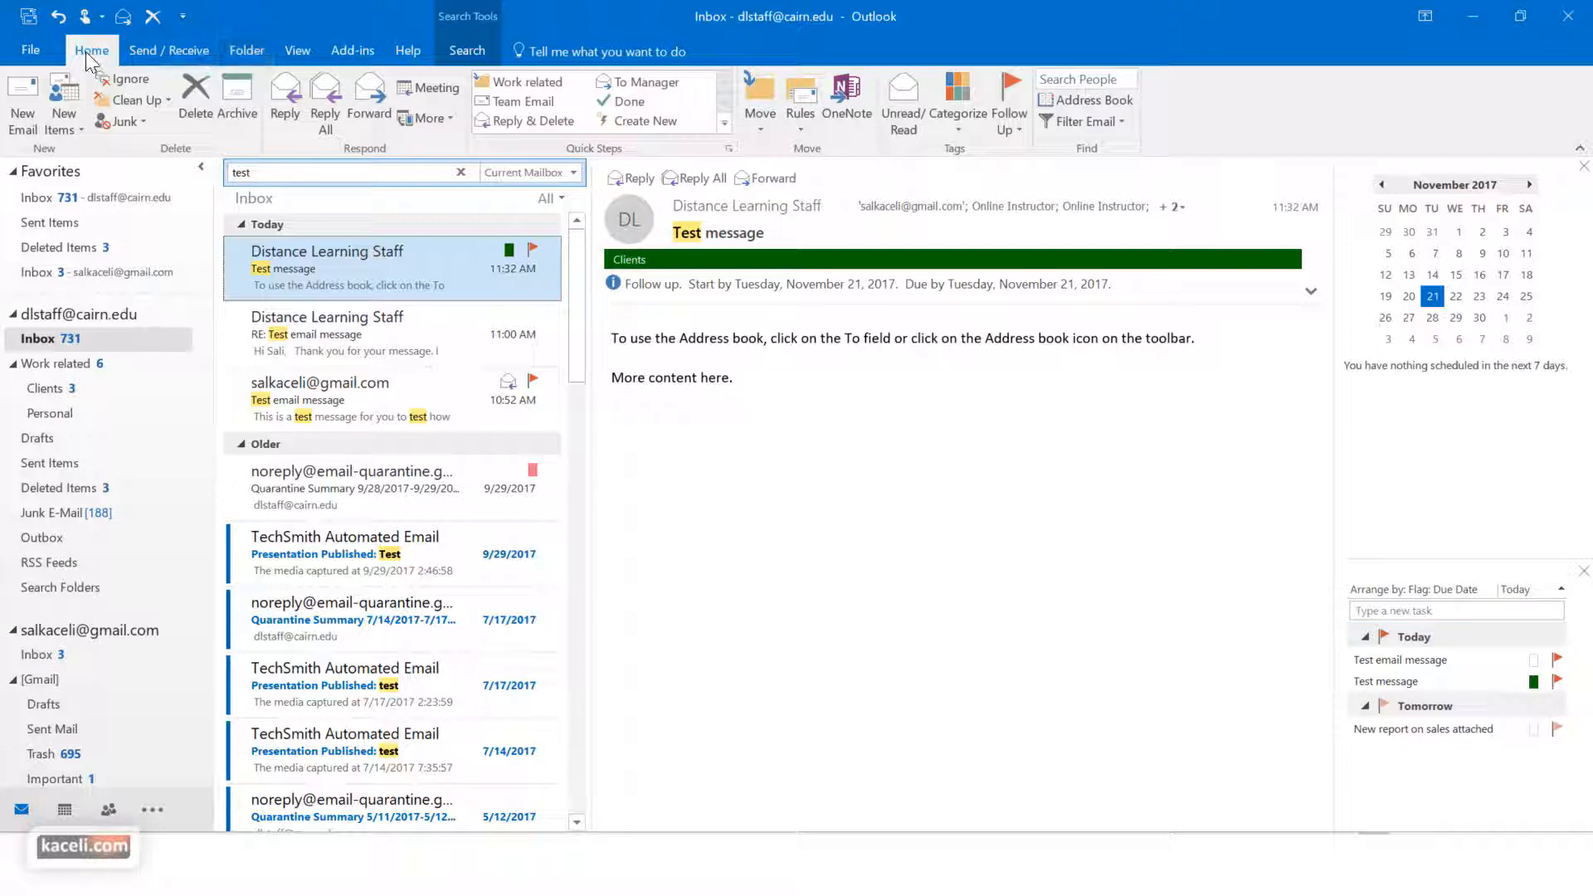
# Step: Show the View ribbon and the To-Do Bar layout option for the mailbox window
pyautogui.click(297, 50)
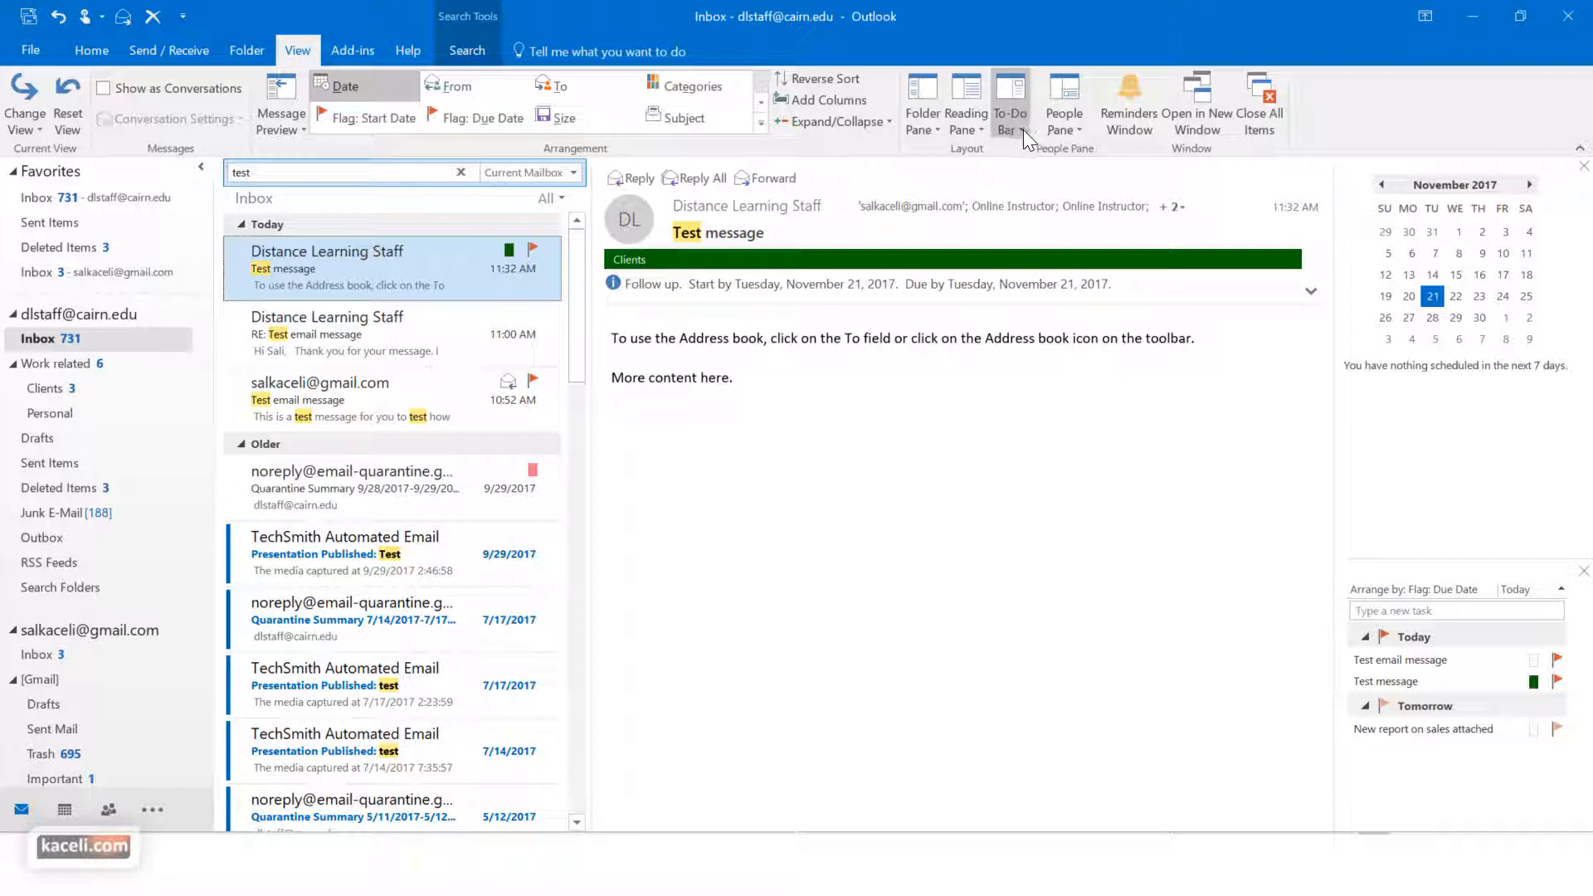
pyautogui.click(1010, 92)
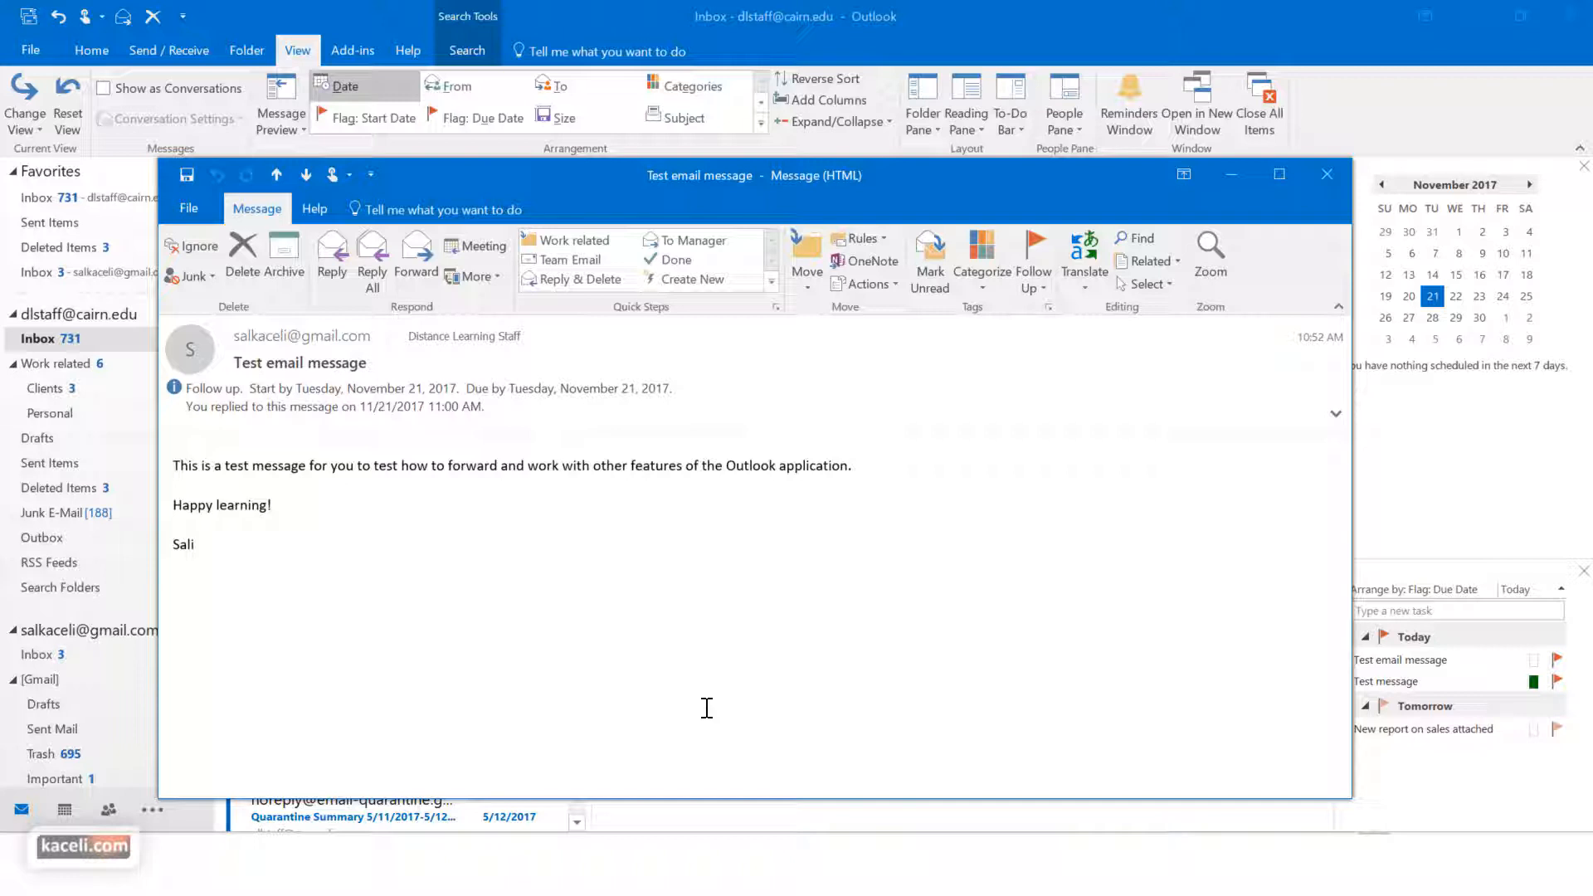
pyautogui.moveTo(768, 654)
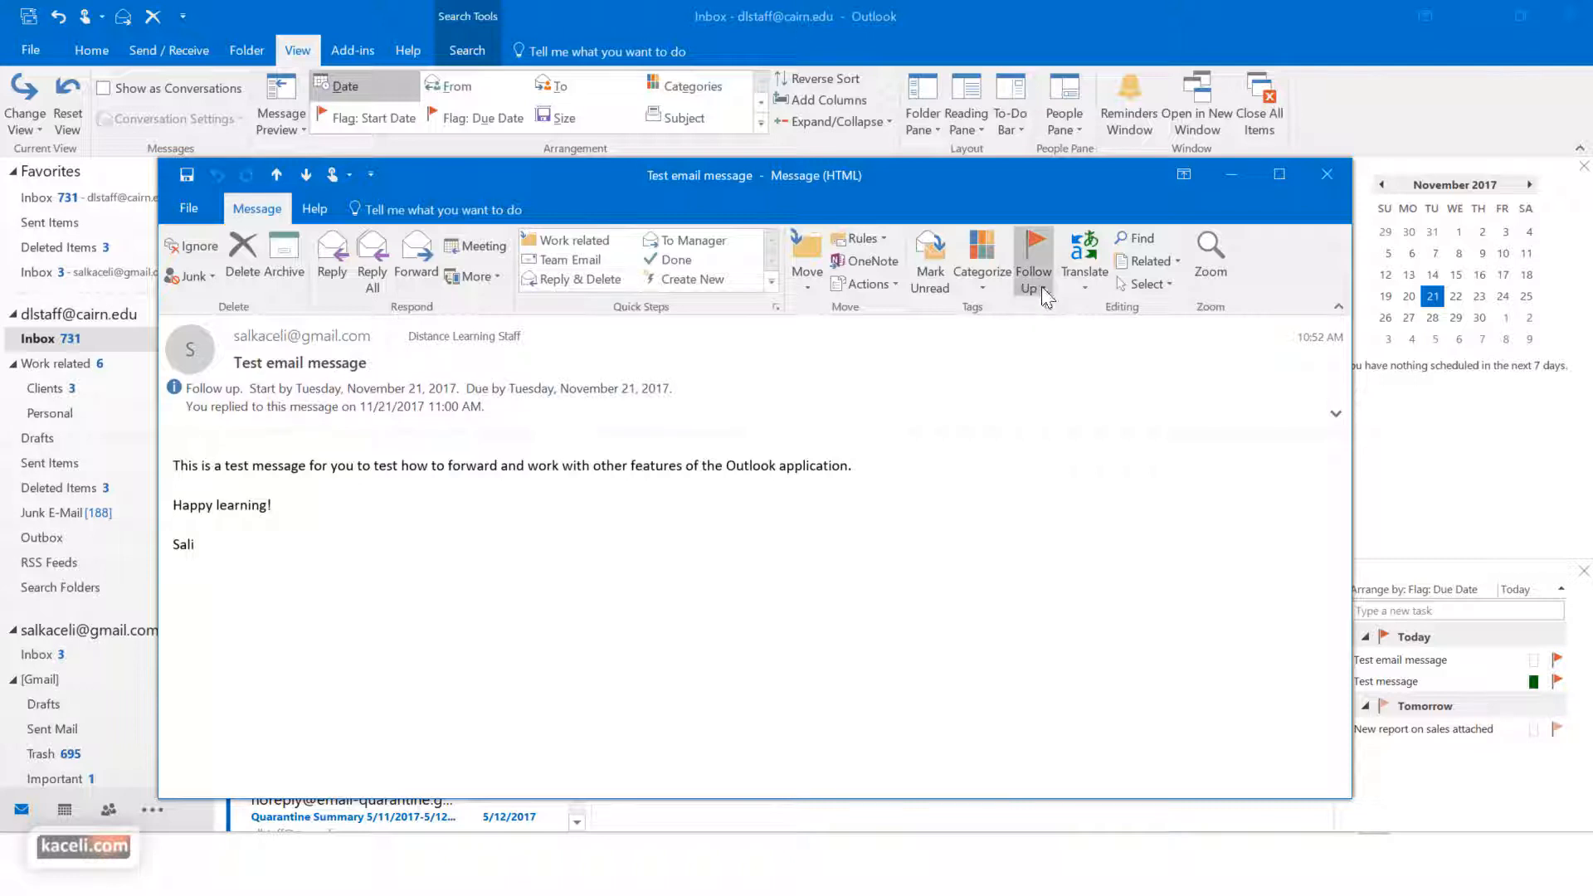
# Step: Show the Follow Up flag choices inside the open Test email message window
pyautogui.click(1033, 249)
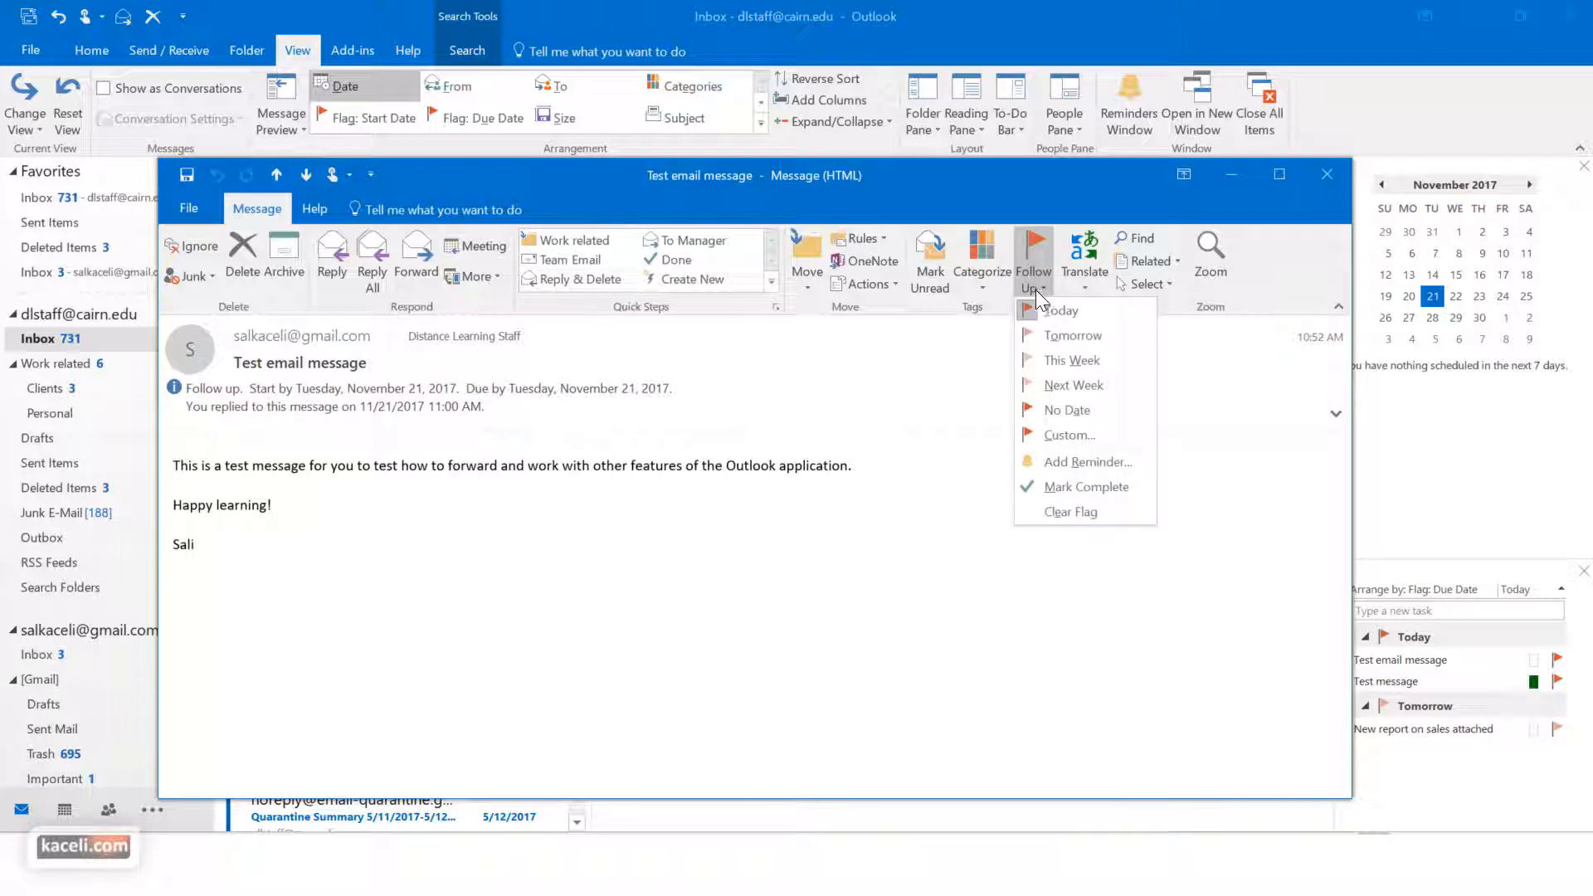
pyautogui.moveTo(1050, 385)
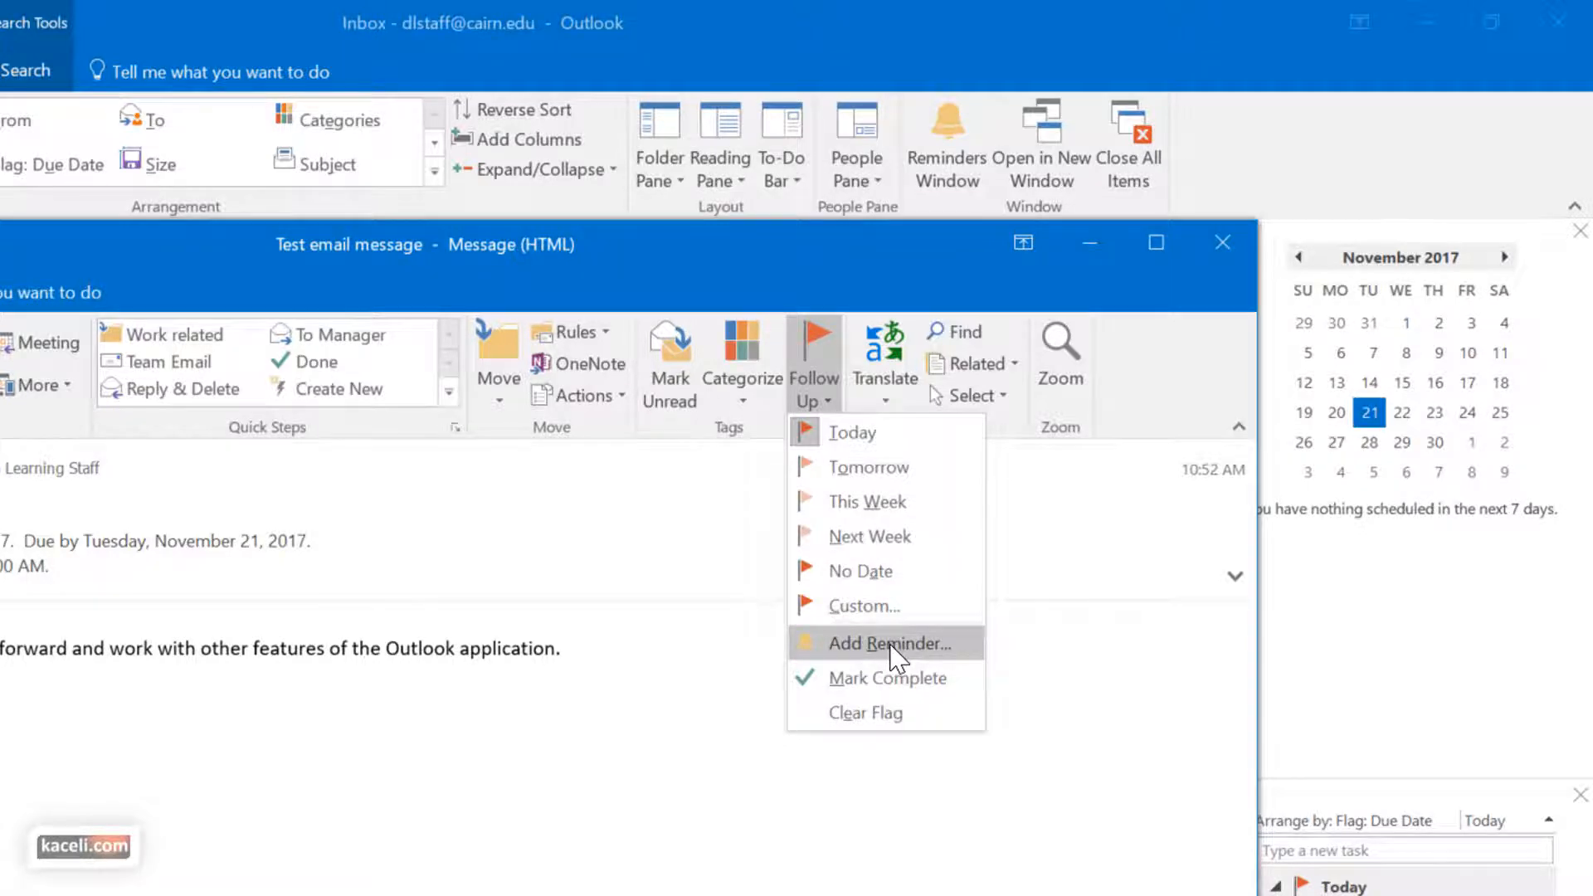
# Step: Choose Add Reminder to bring up the Custom flag dialog for the Test email message
pyautogui.click(886, 644)
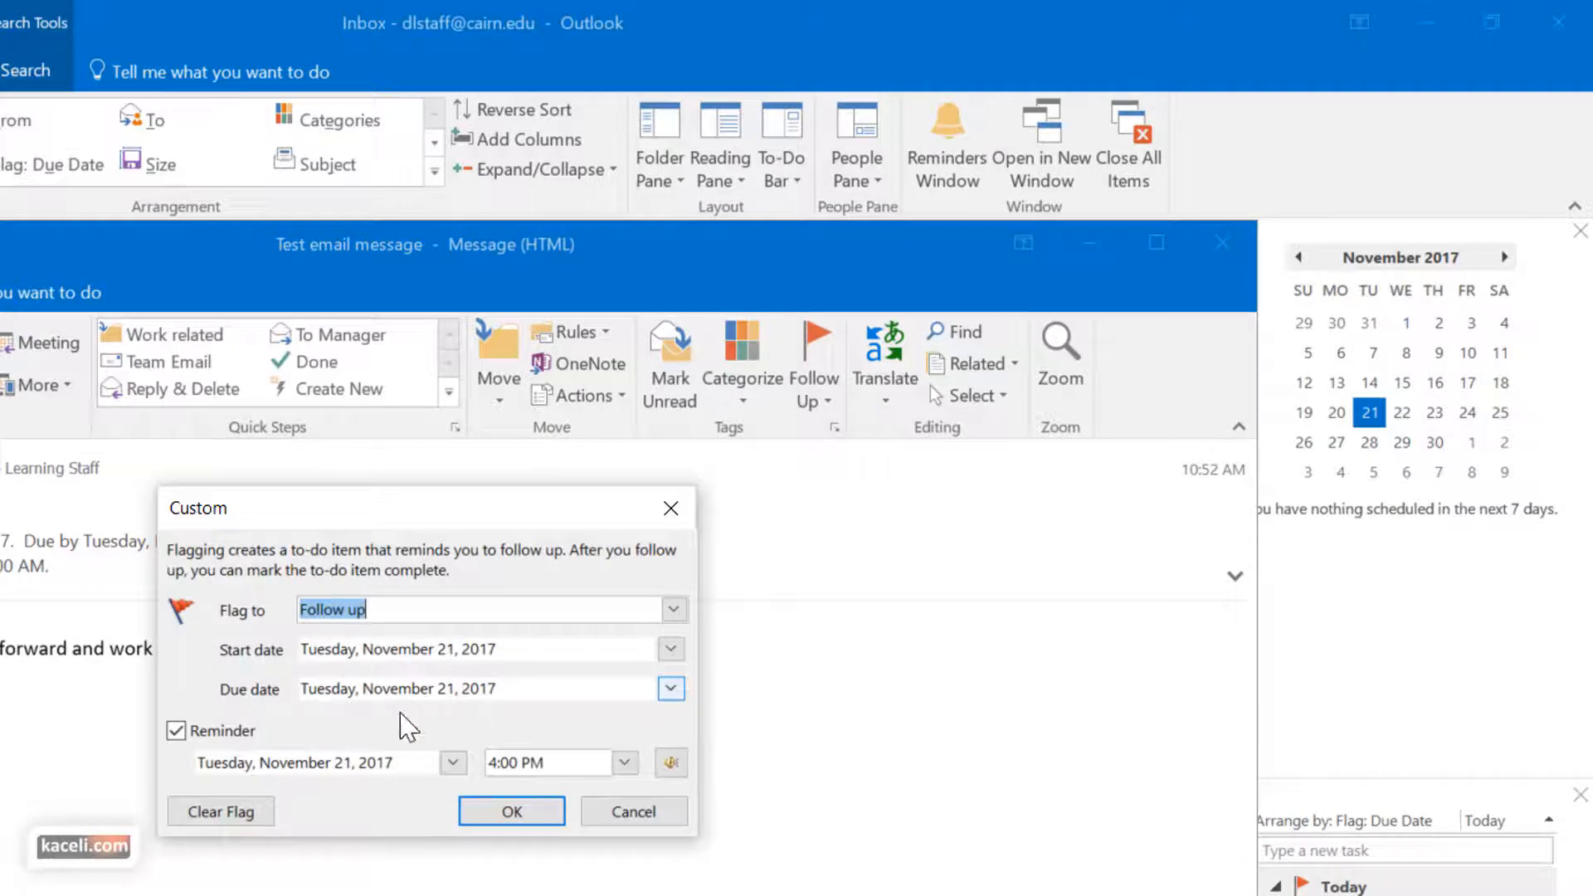
pyautogui.moveTo(643, 839)
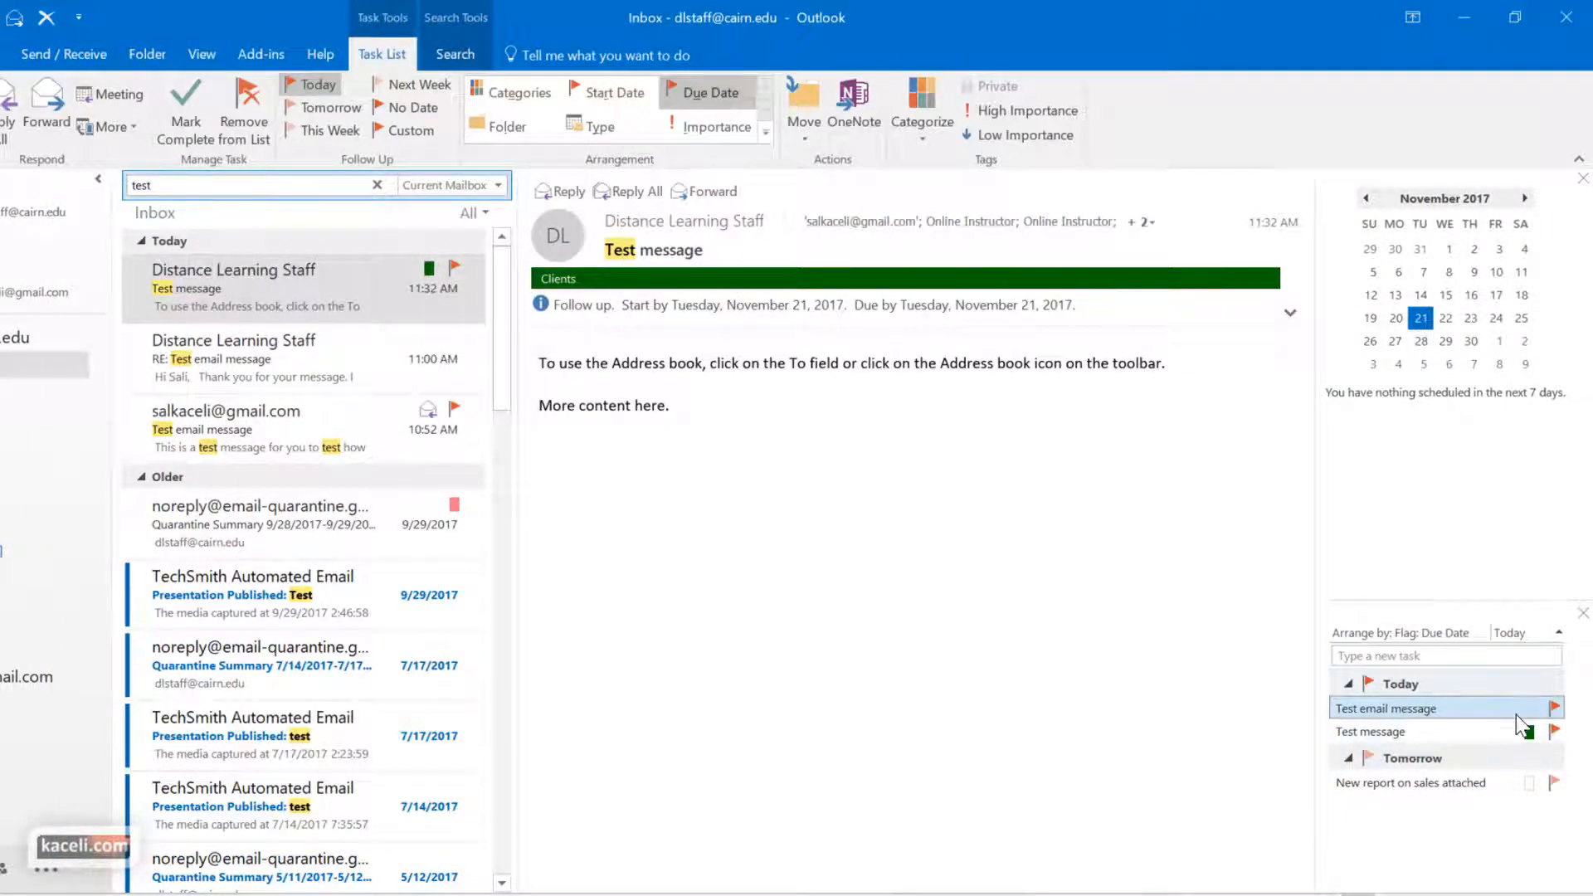
pyautogui.moveTo(1529, 736)
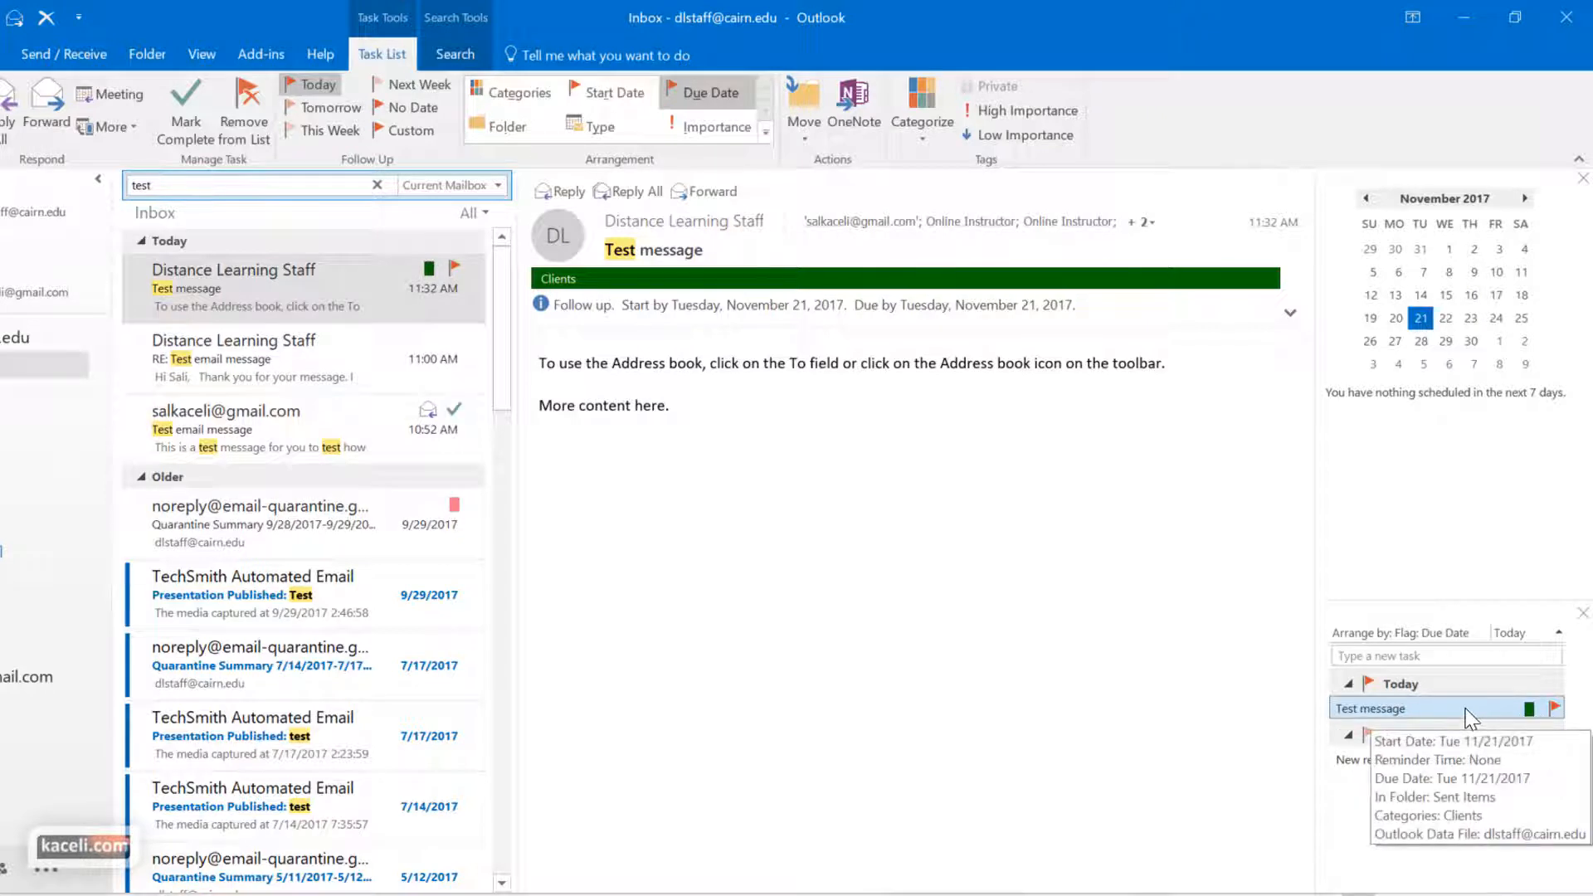
pyautogui.doubleClick(1370, 708)
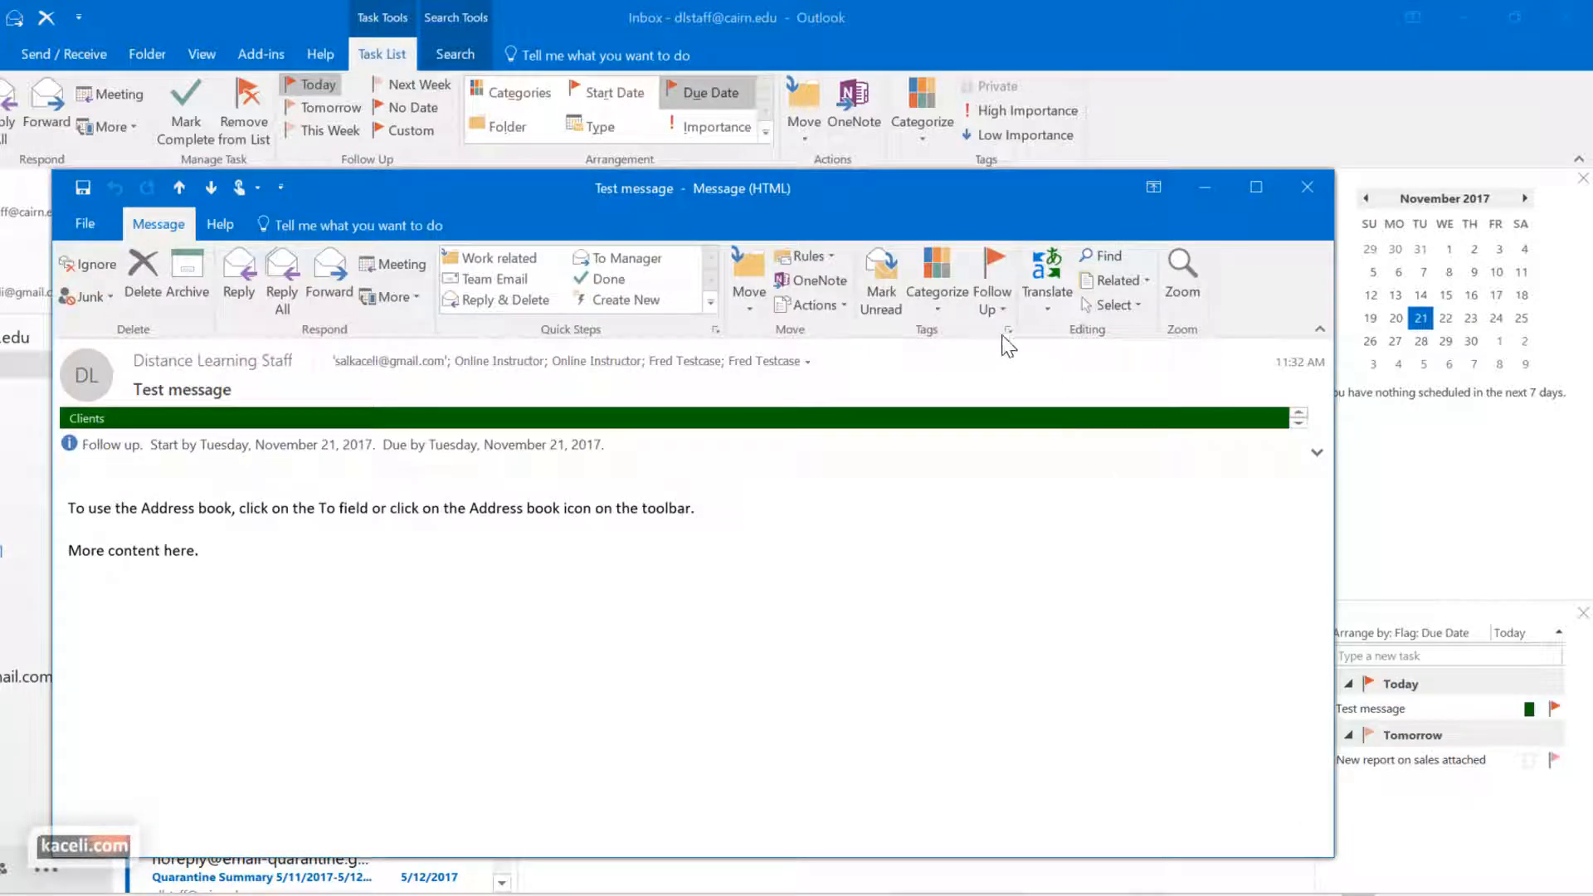
pyautogui.click(990, 274)
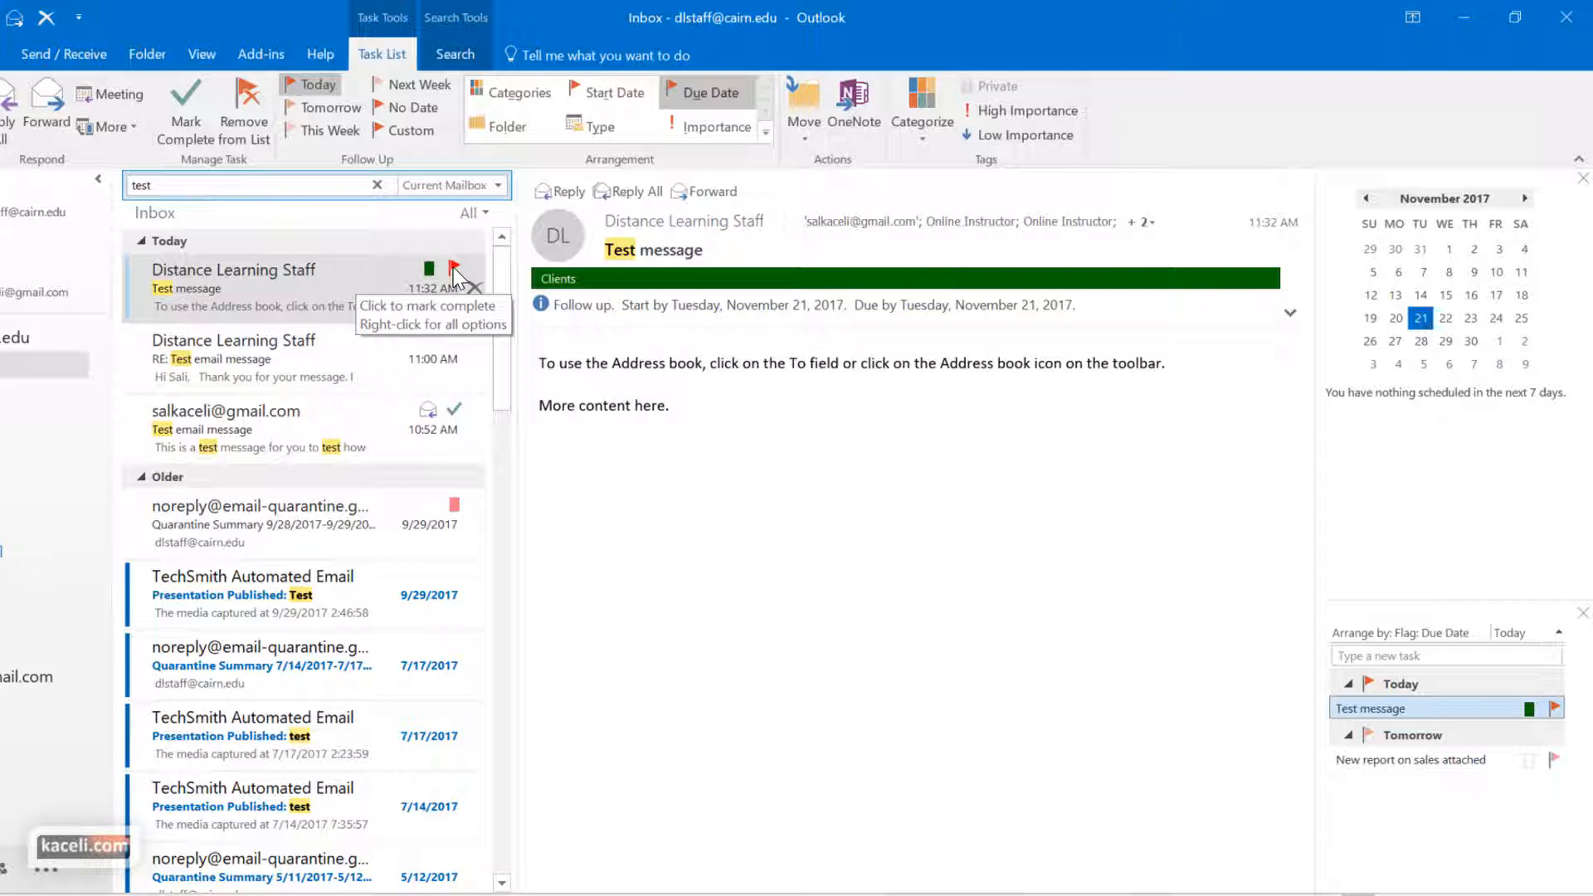
# Step: Show the right-click follow-up and message actions menus for the Test message
pyautogui.rightClick(458, 268)
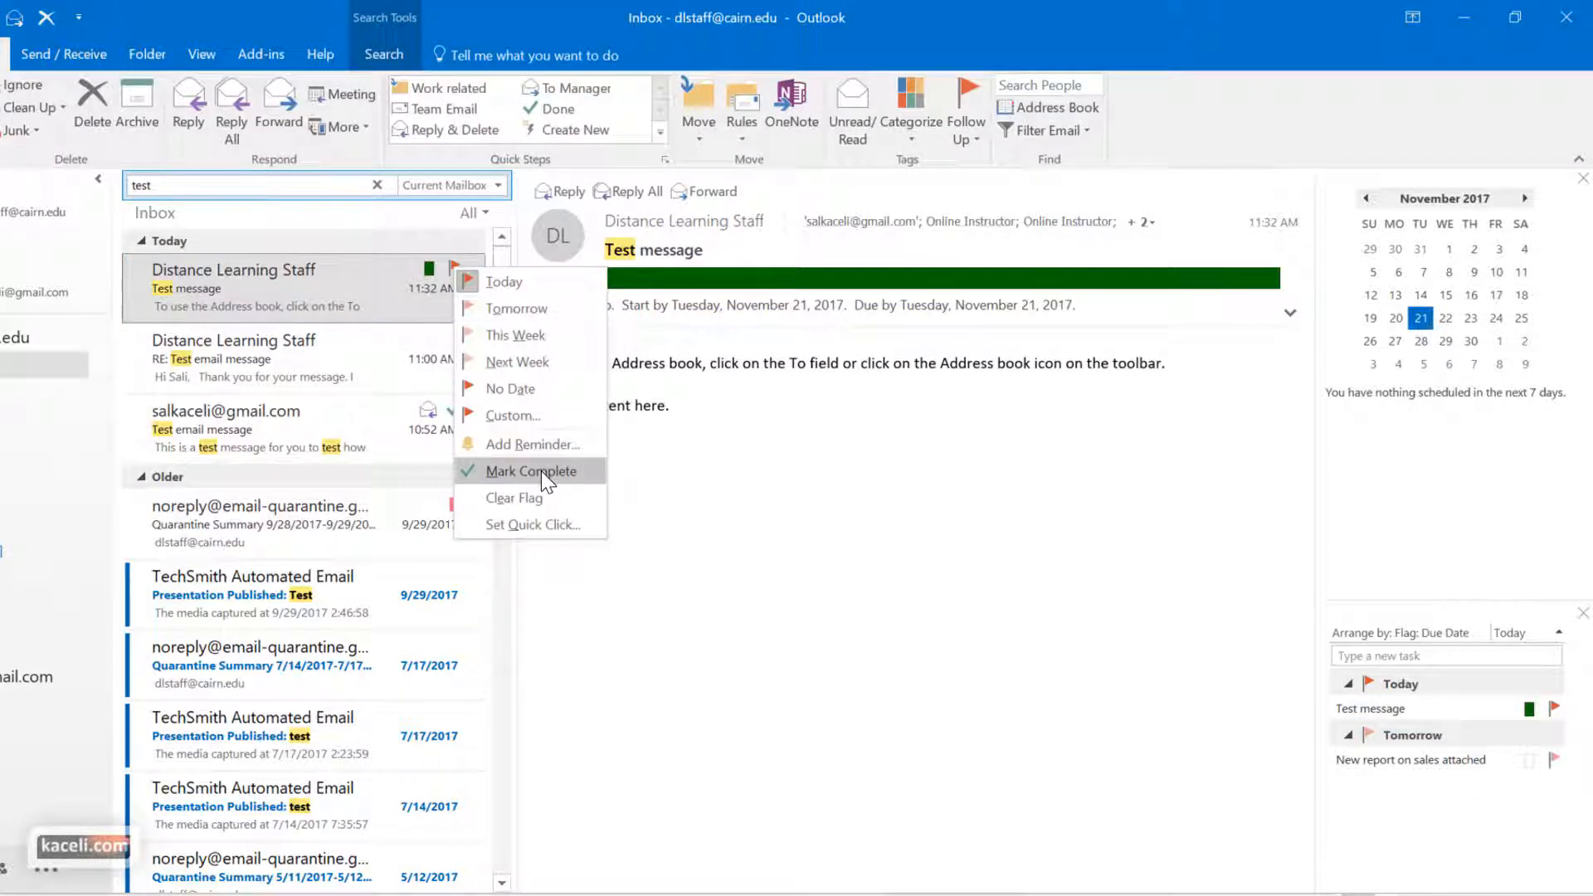
pyautogui.moveTo(516, 309)
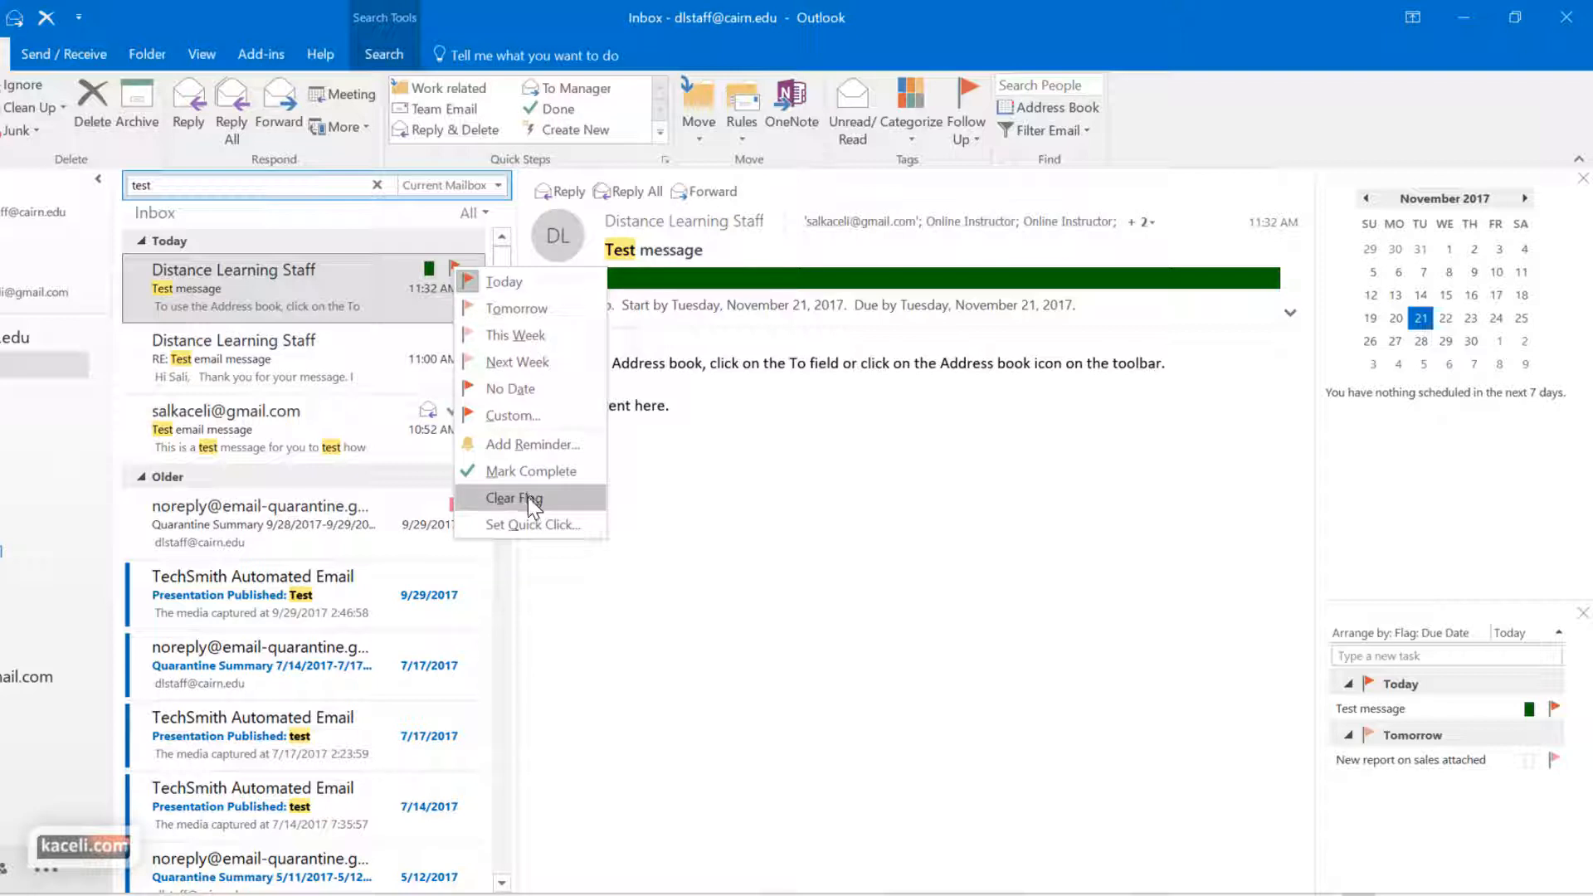
pyautogui.moveTo(408, 285)
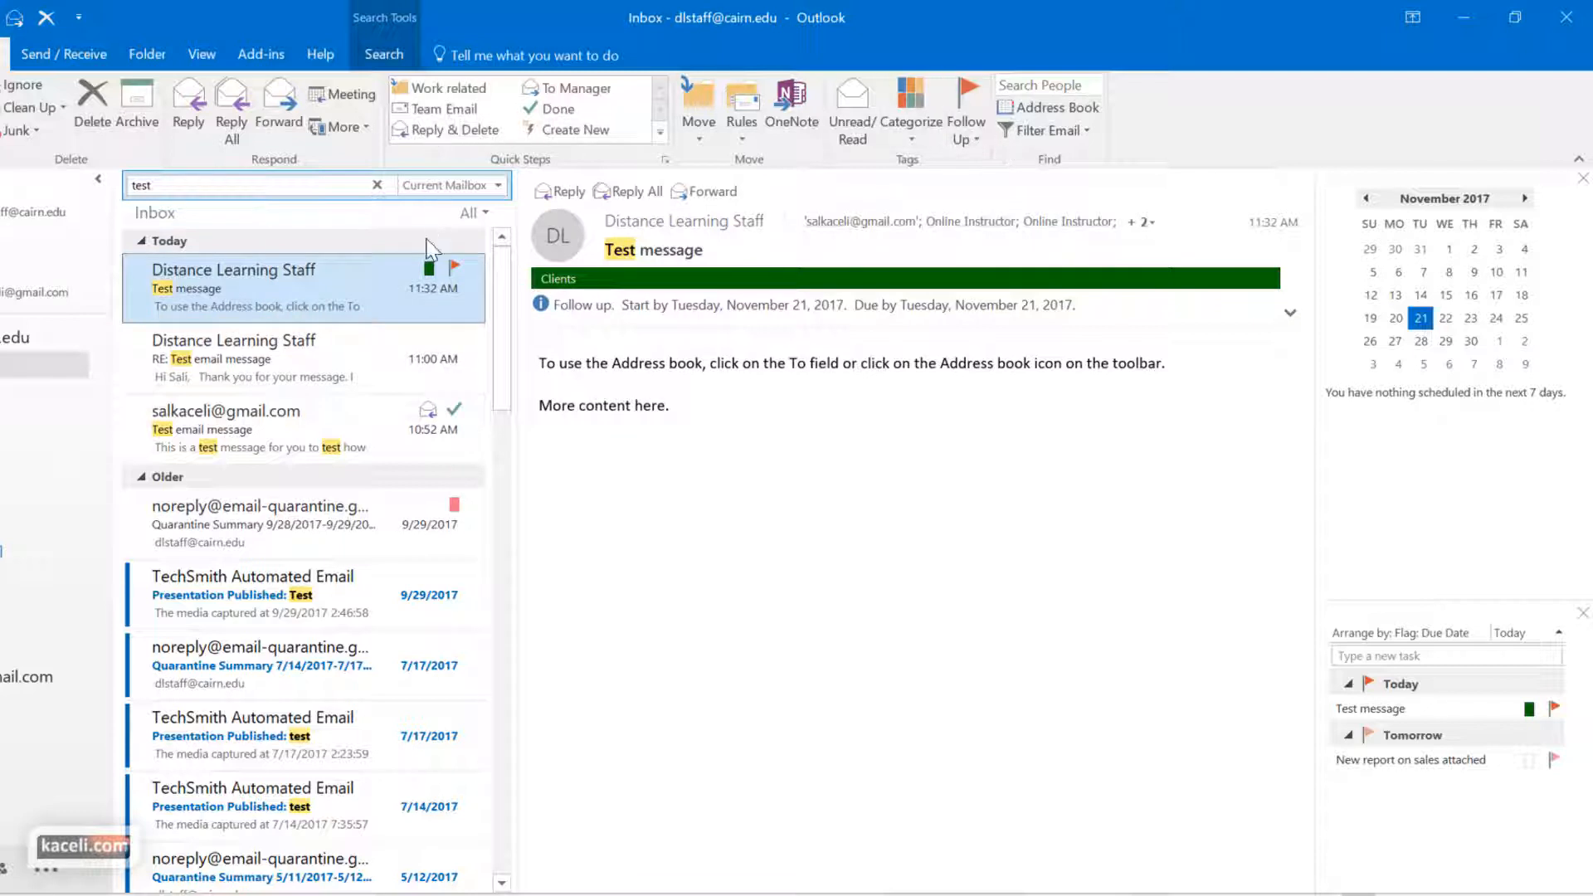
pyautogui.rightClick(249, 286)
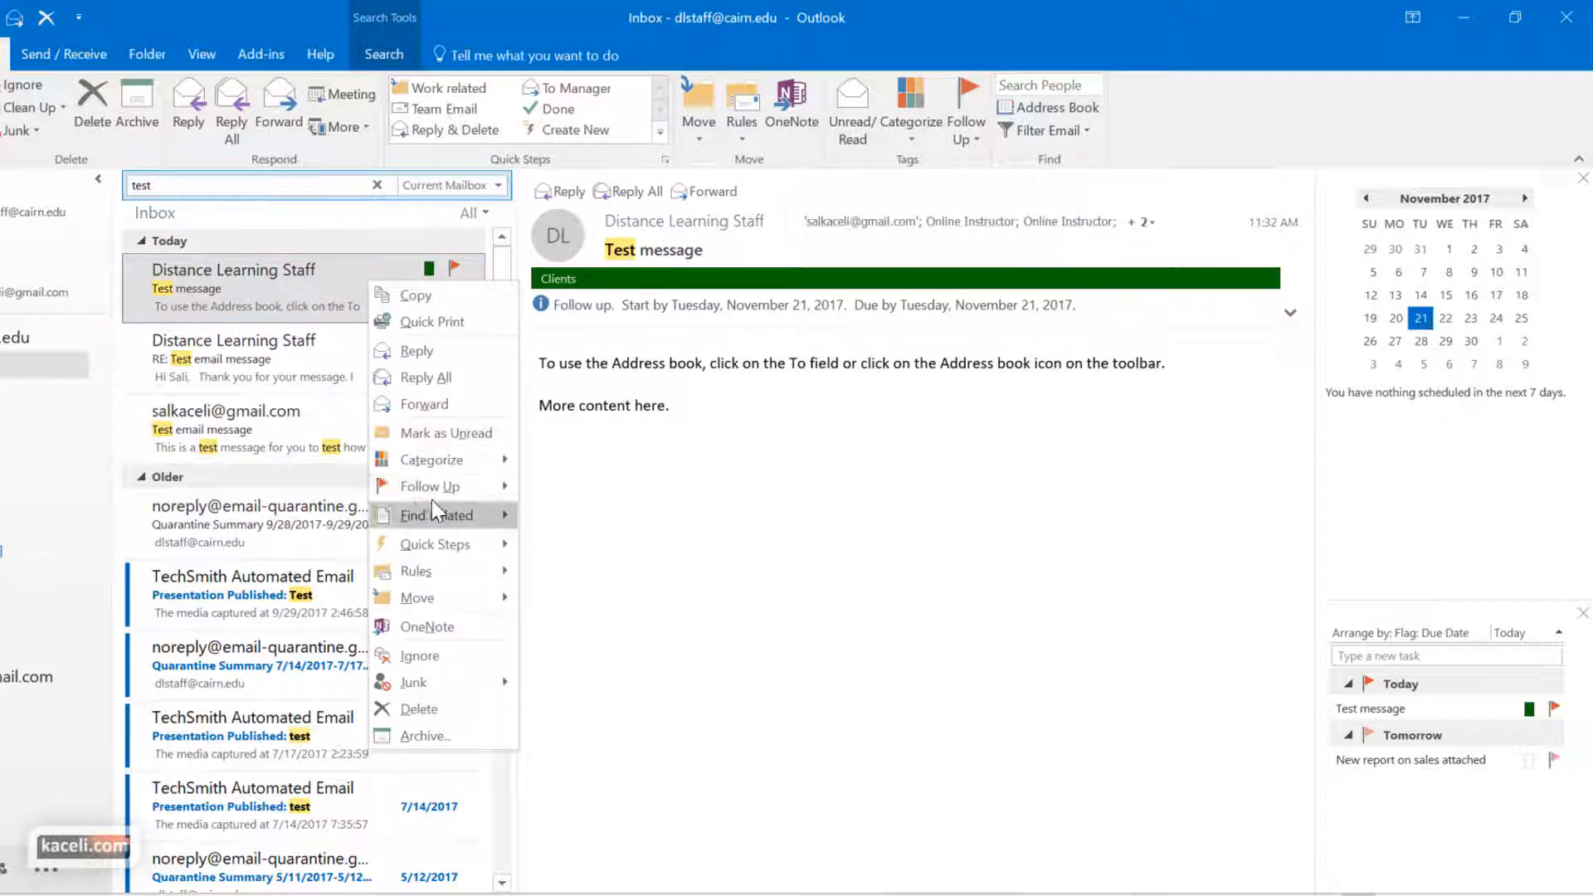
pyautogui.moveTo(449, 486)
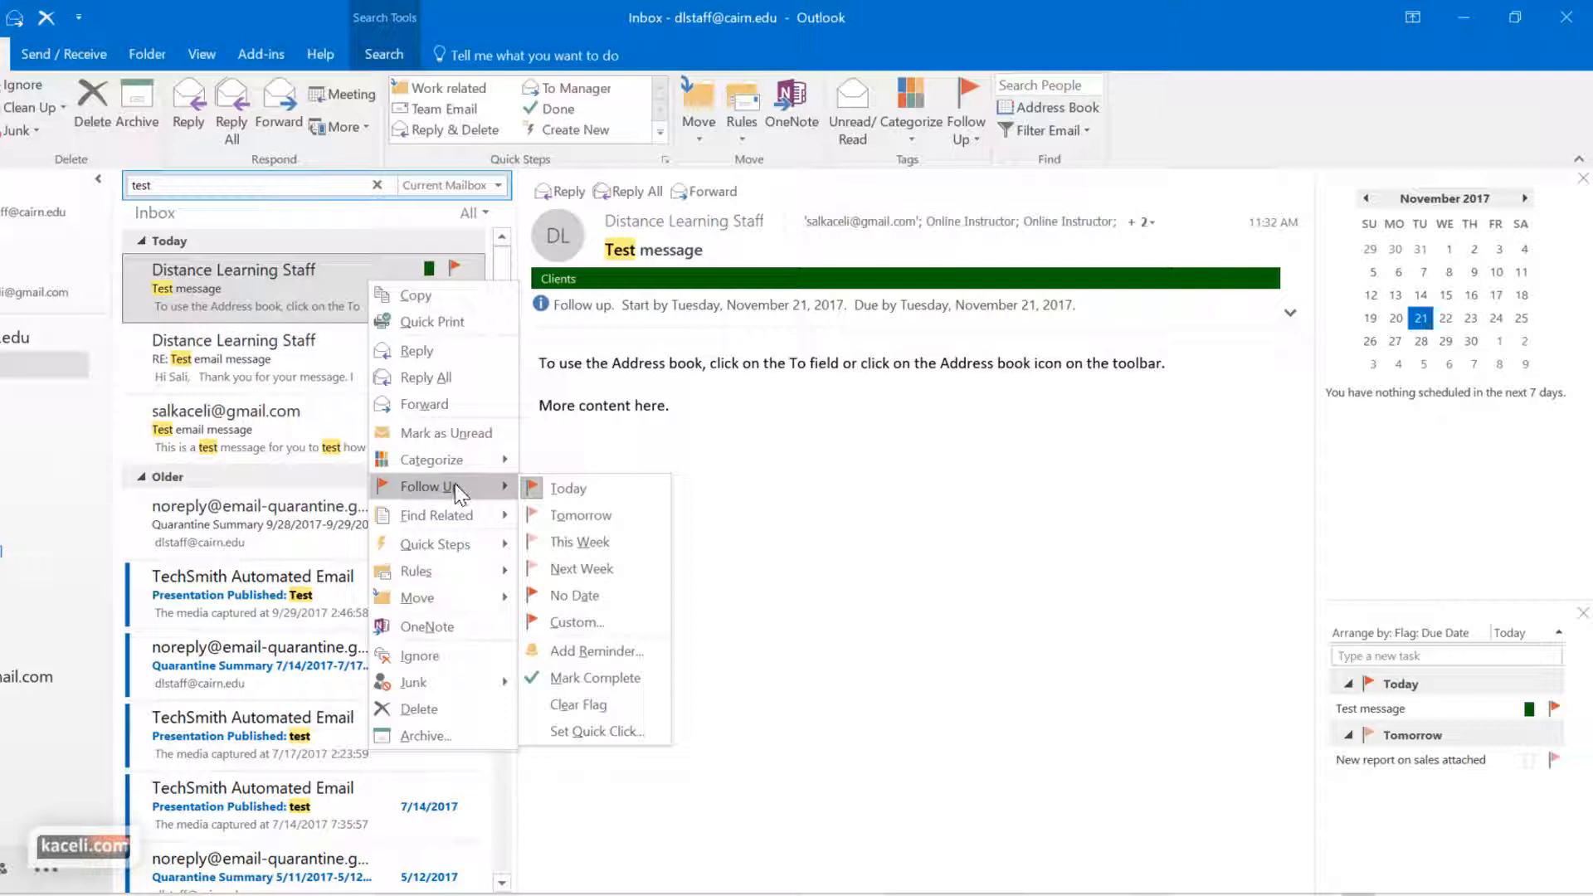